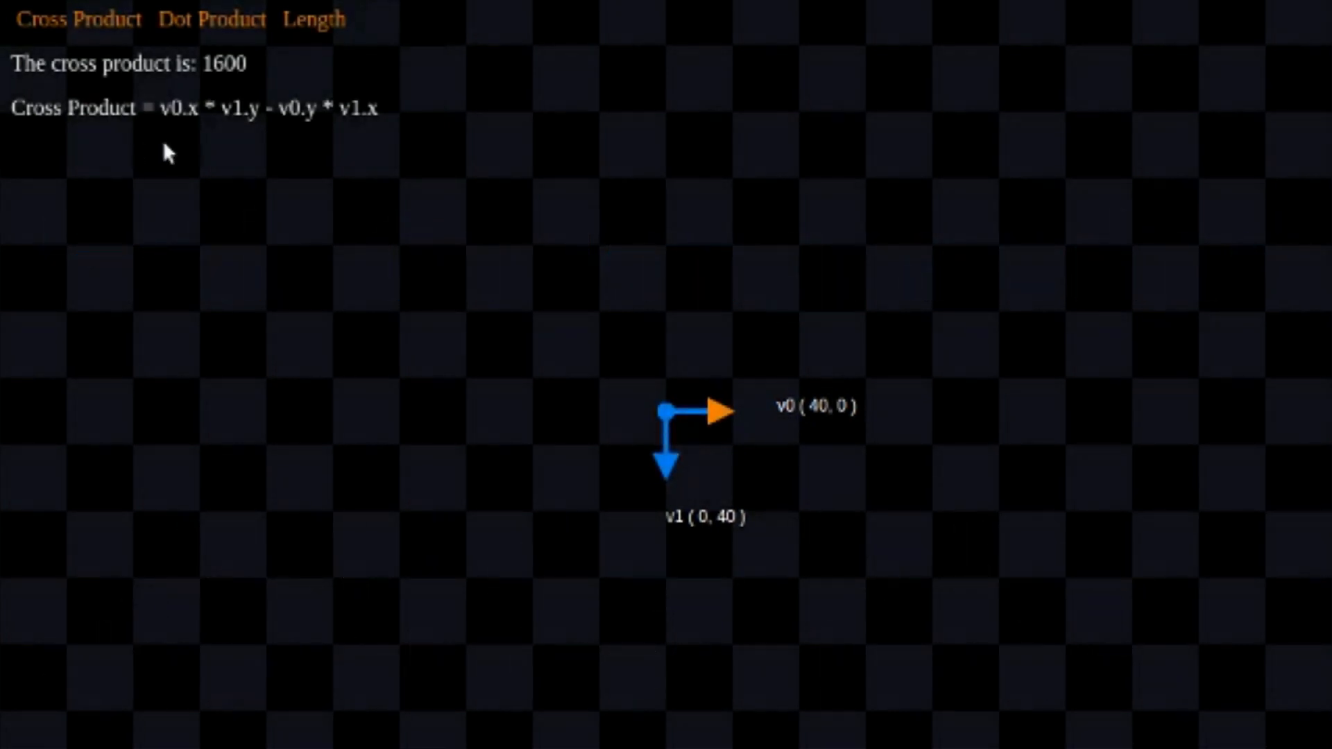
{"action": "mouse_move", "coordinate": [178, 144]}
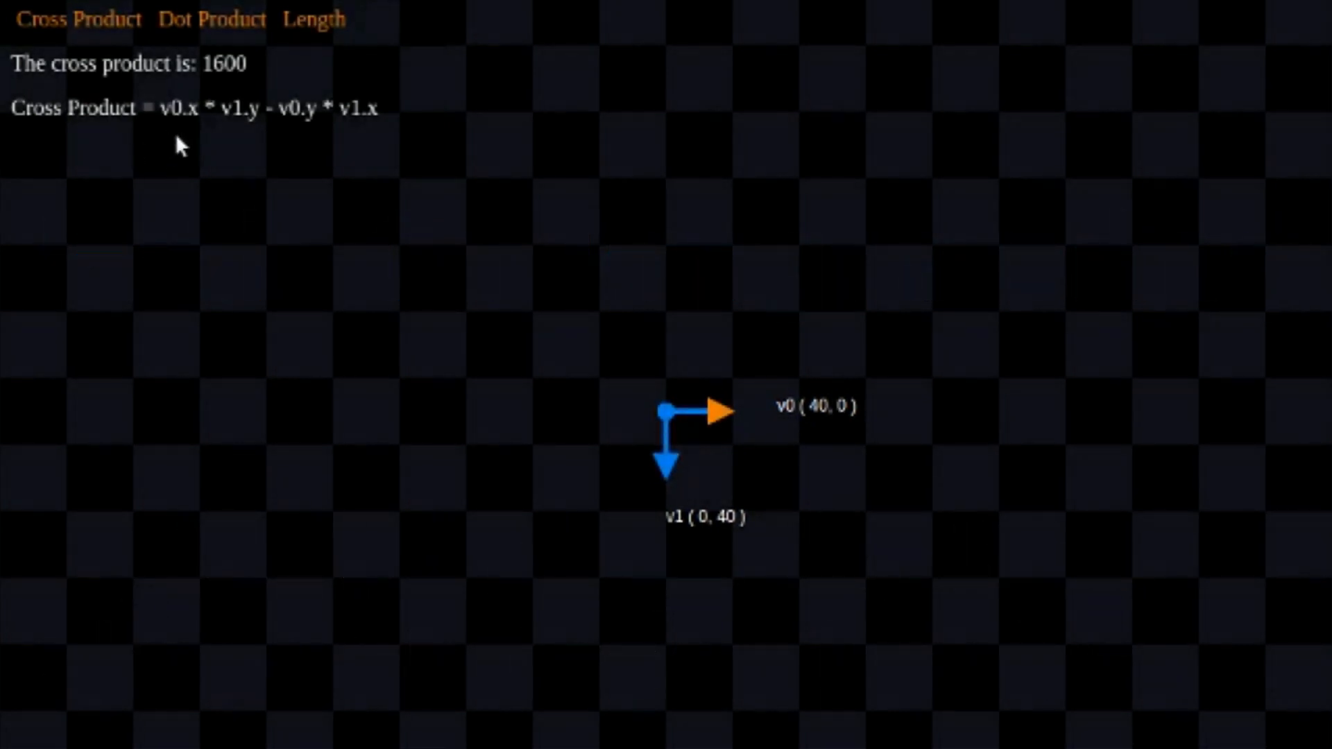
{"action": "mouse_move", "coordinate": [176, 141]}
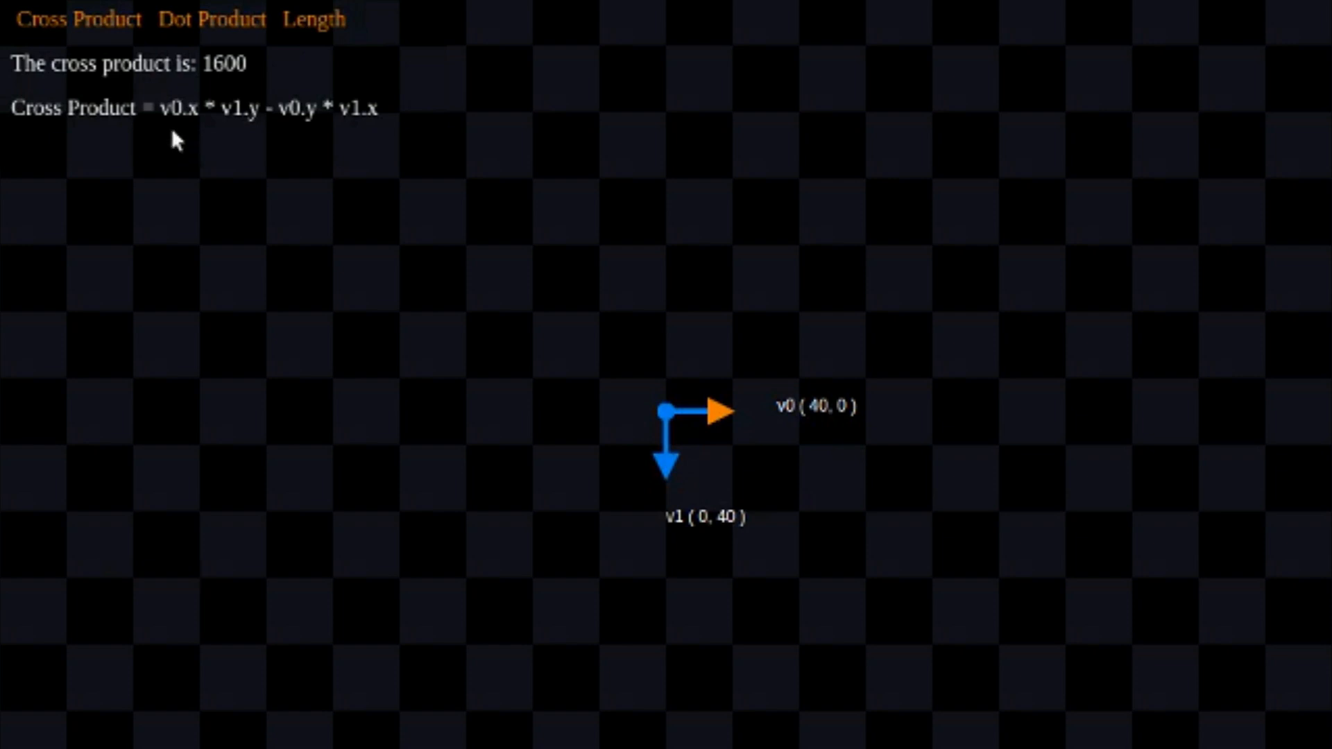
{"action": "mouse_move", "coordinate": [268, 143]}
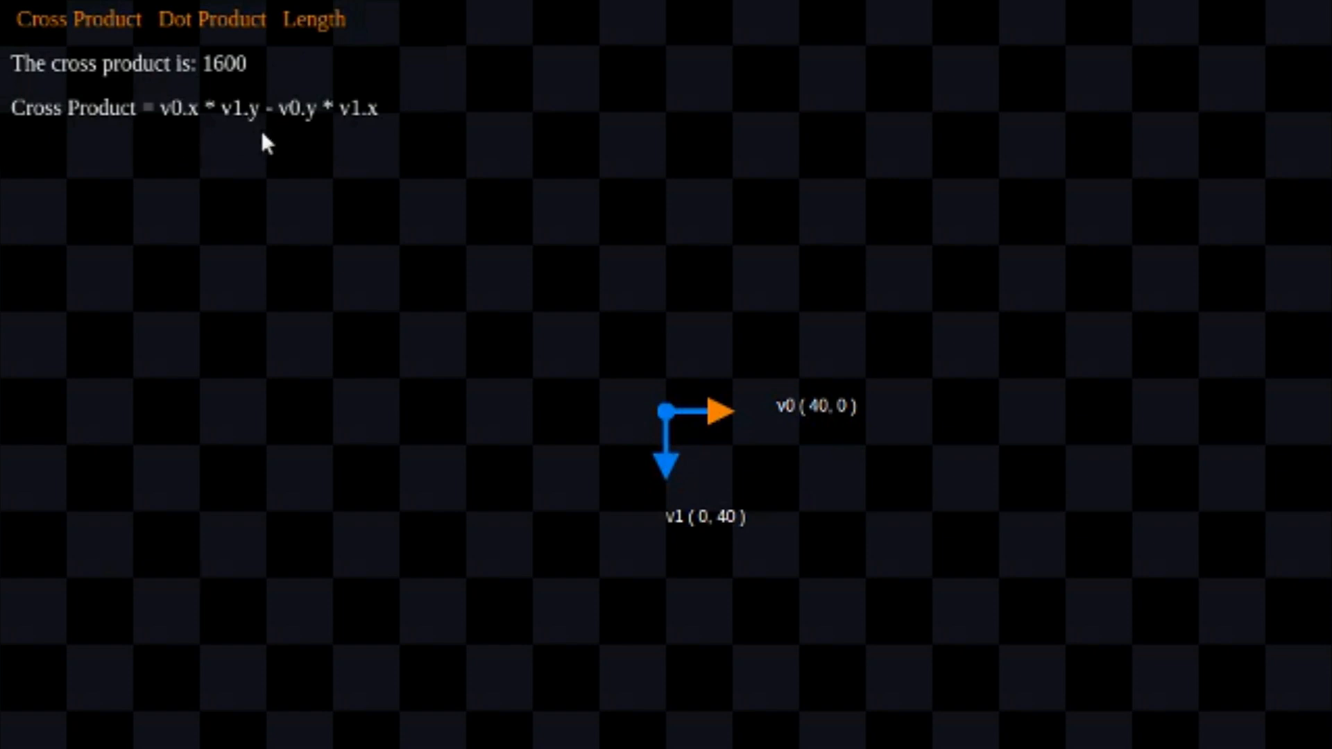
{"action": "mouse_move", "coordinate": [386, 132]}
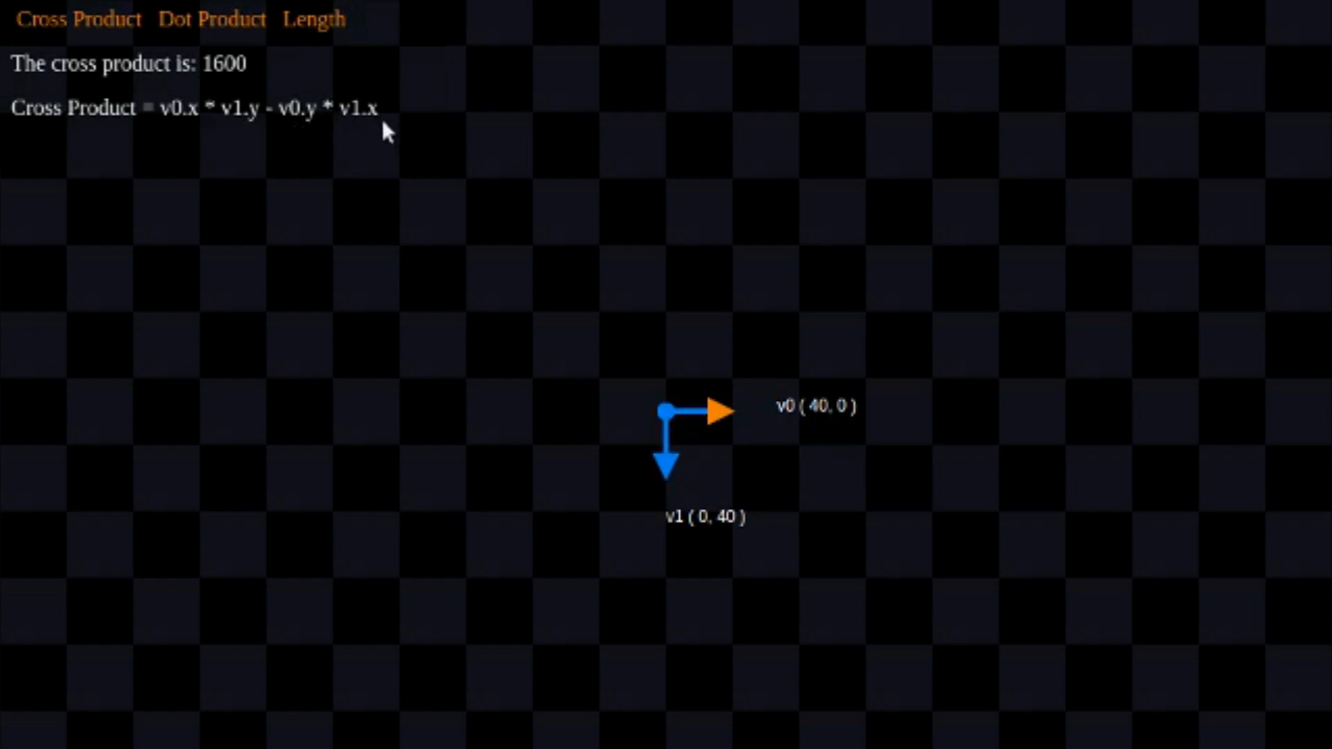
{"action": "mouse_move", "coordinate": [325, 162]}
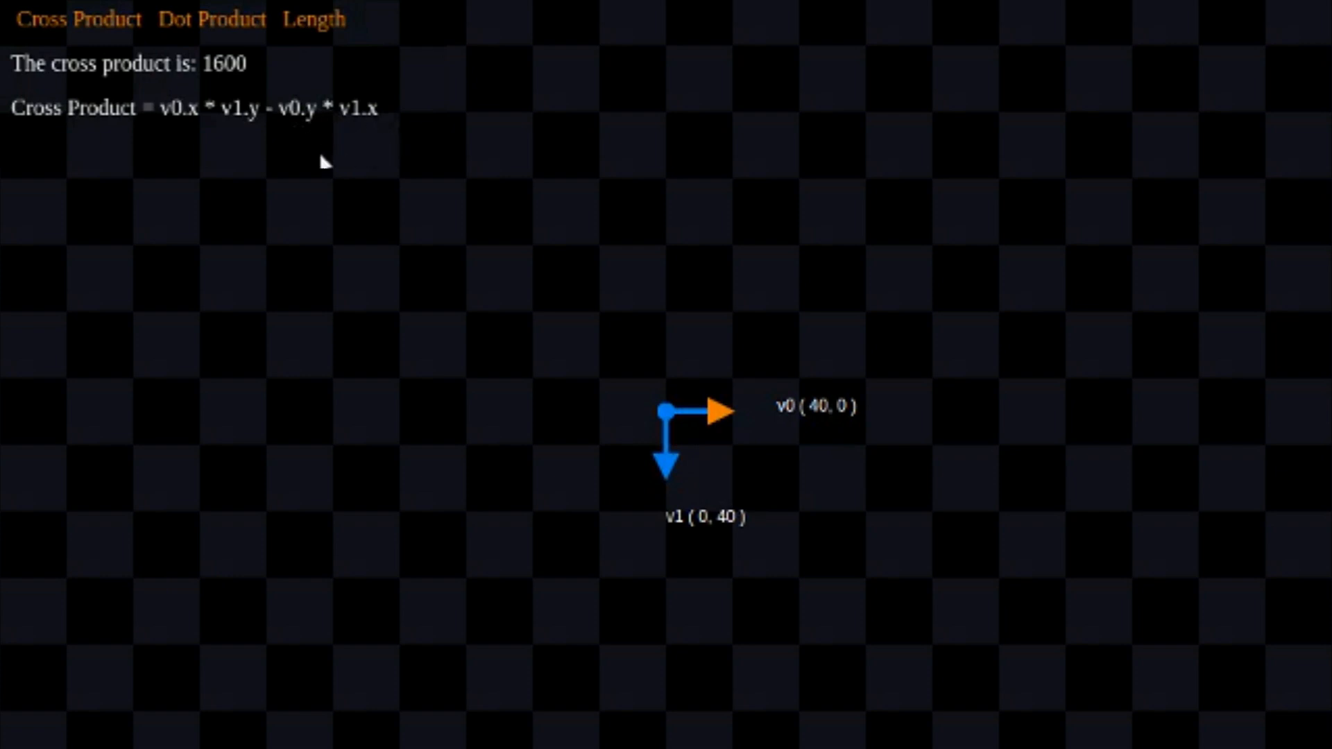
{"action": "mouse_move", "coordinate": [83, 153]}
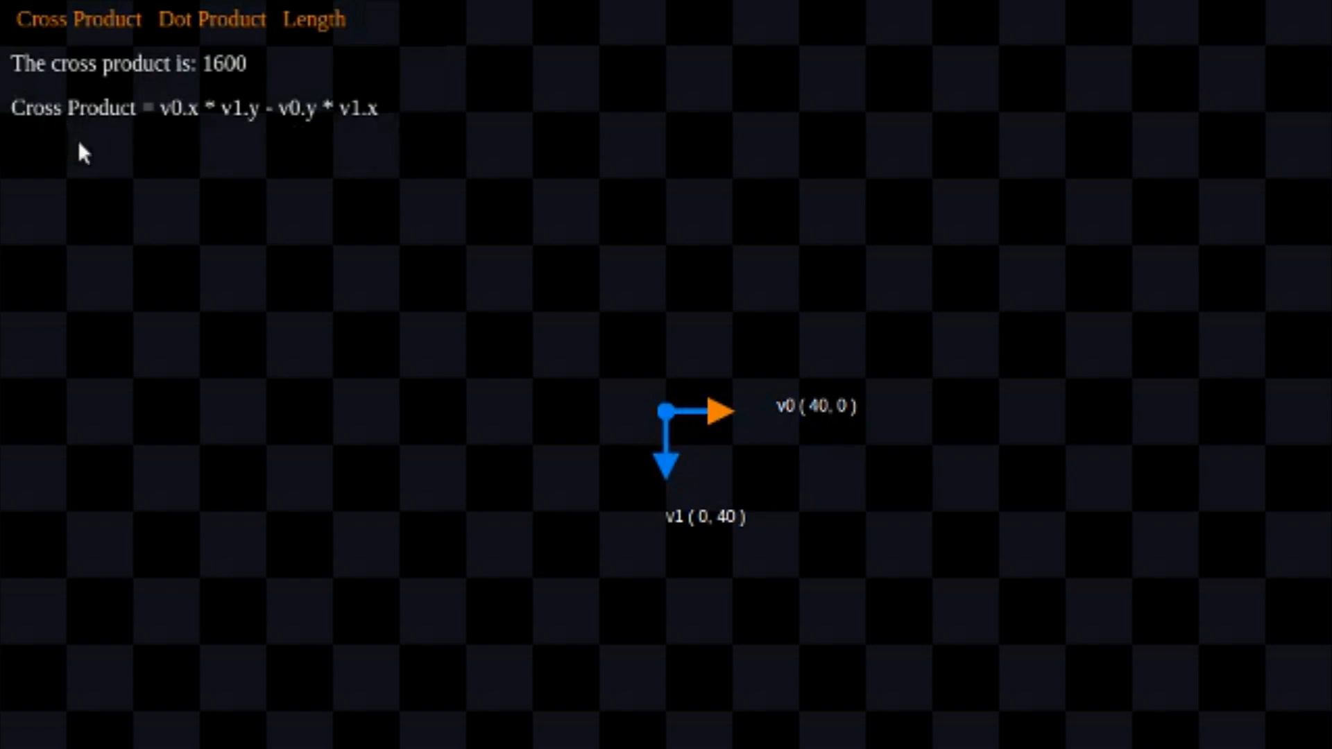
{"action": "mouse_move", "coordinate": [239, 140]}
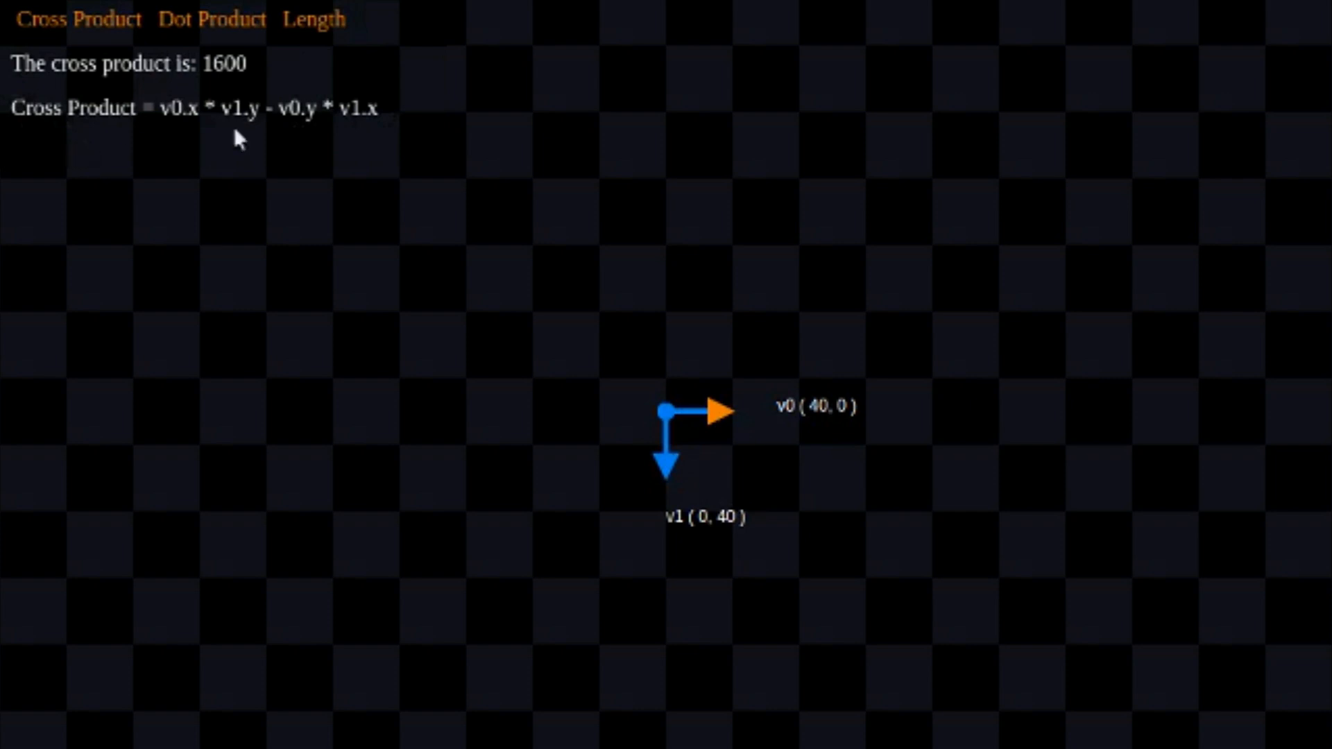
{"action": "mouse_move", "coordinate": [261, 74]}
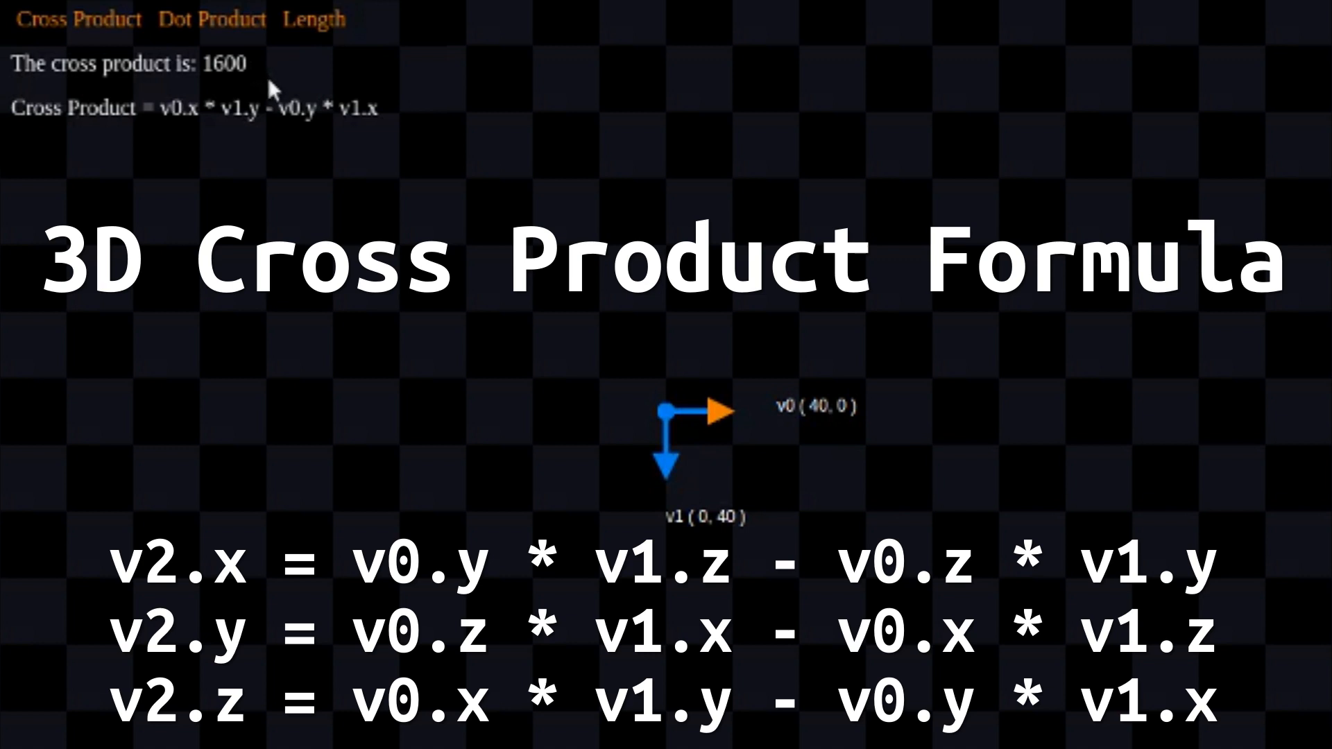
{"action": "mouse_move", "coordinate": [662, 429]}
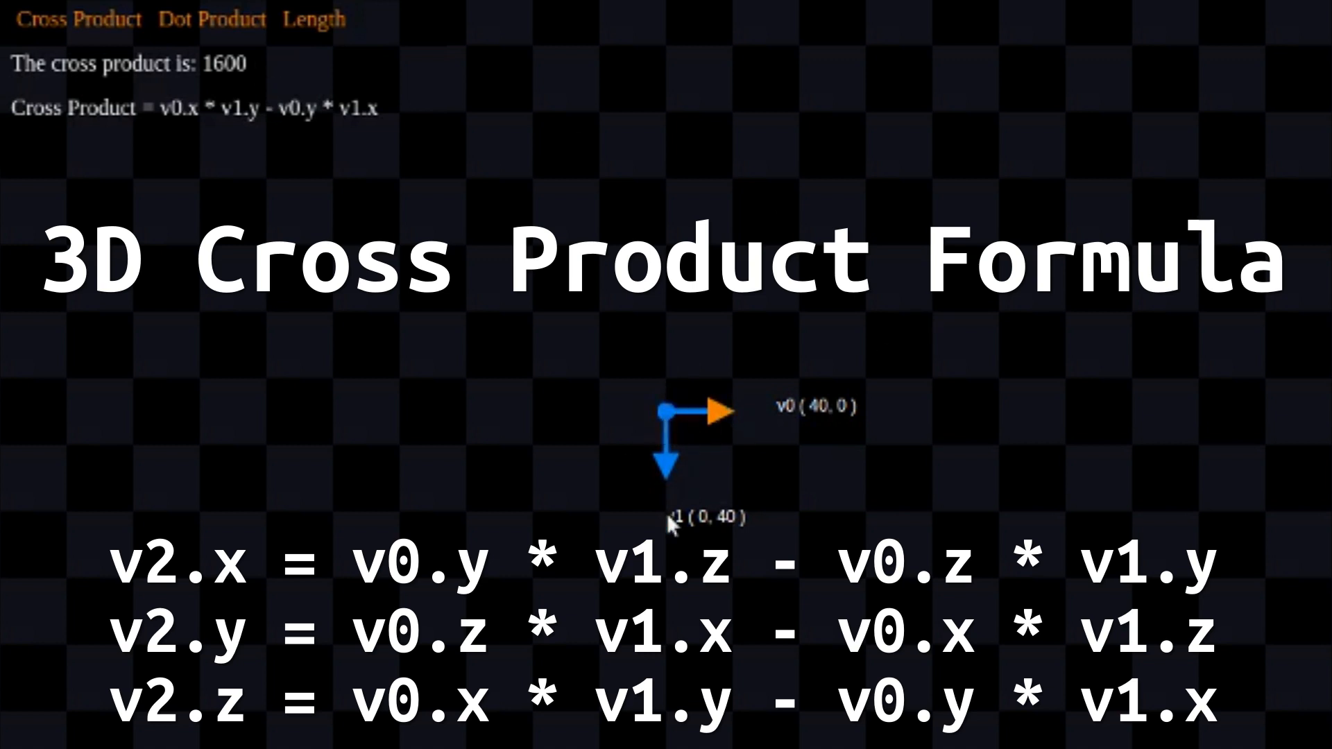
{"action": "mouse_move", "coordinate": [756, 381]}
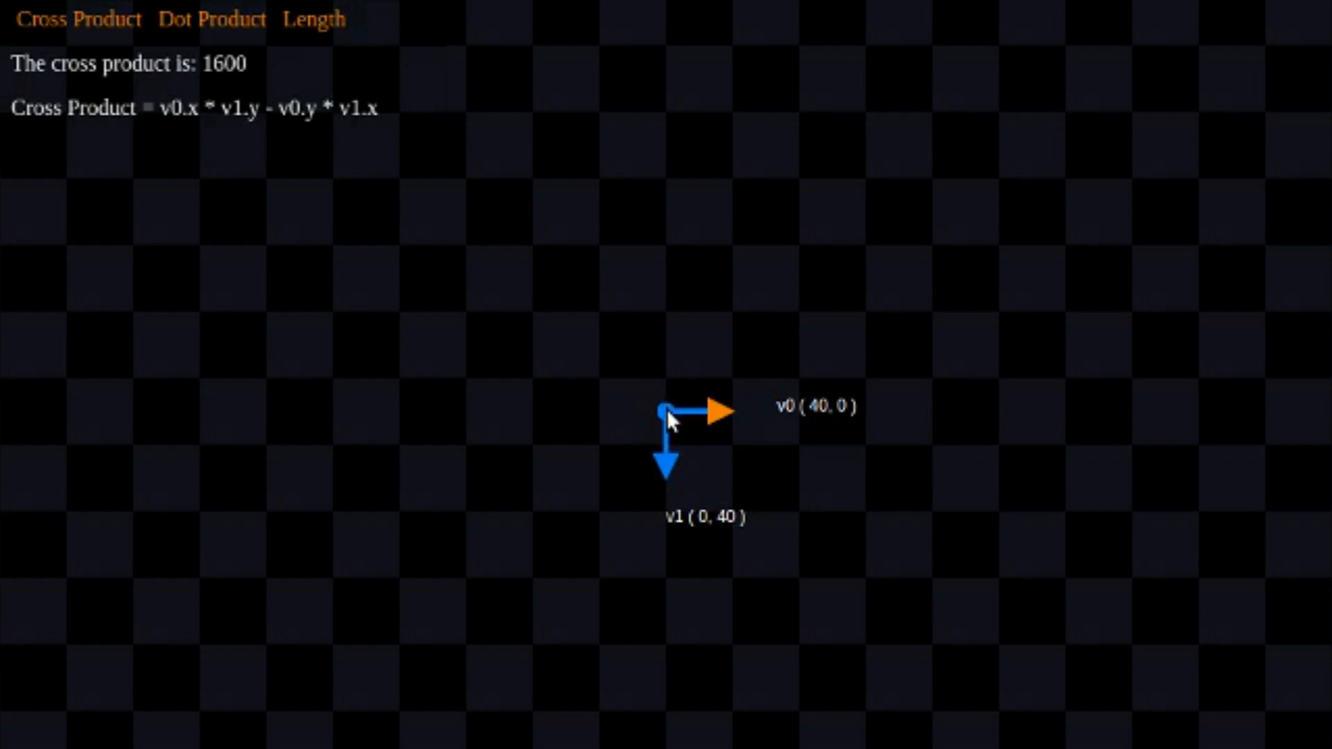
{"action": "mouse_move", "coordinate": [722, 367]}
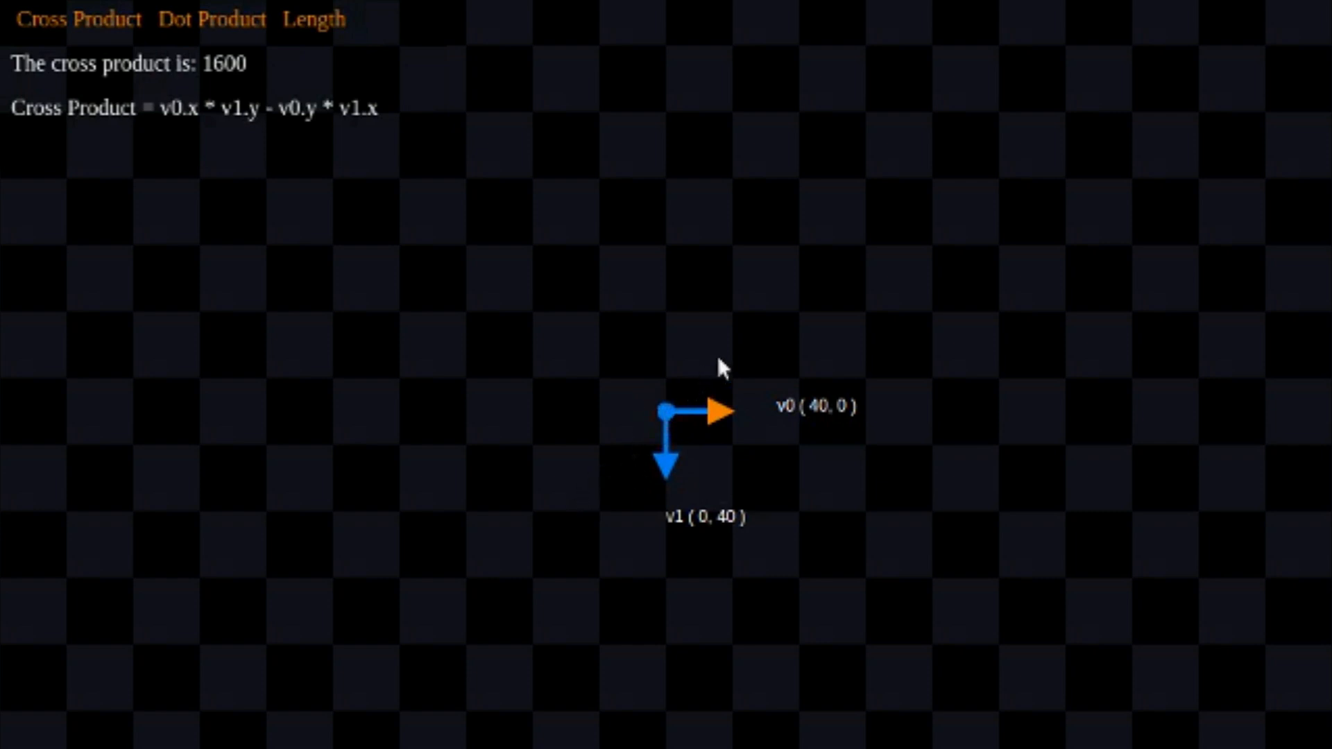
{"action": "mouse_move", "coordinate": [723, 389]}
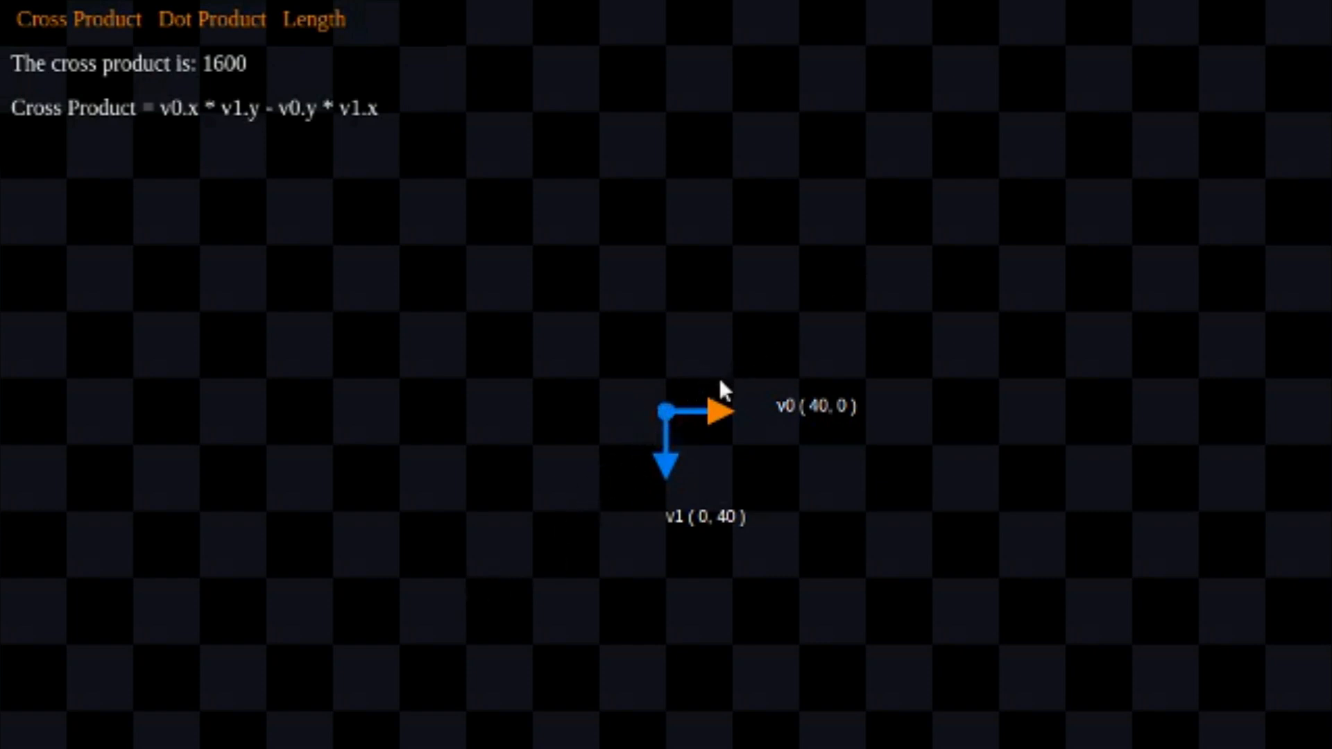
{"action": "mouse_move", "coordinate": [556, 429]}
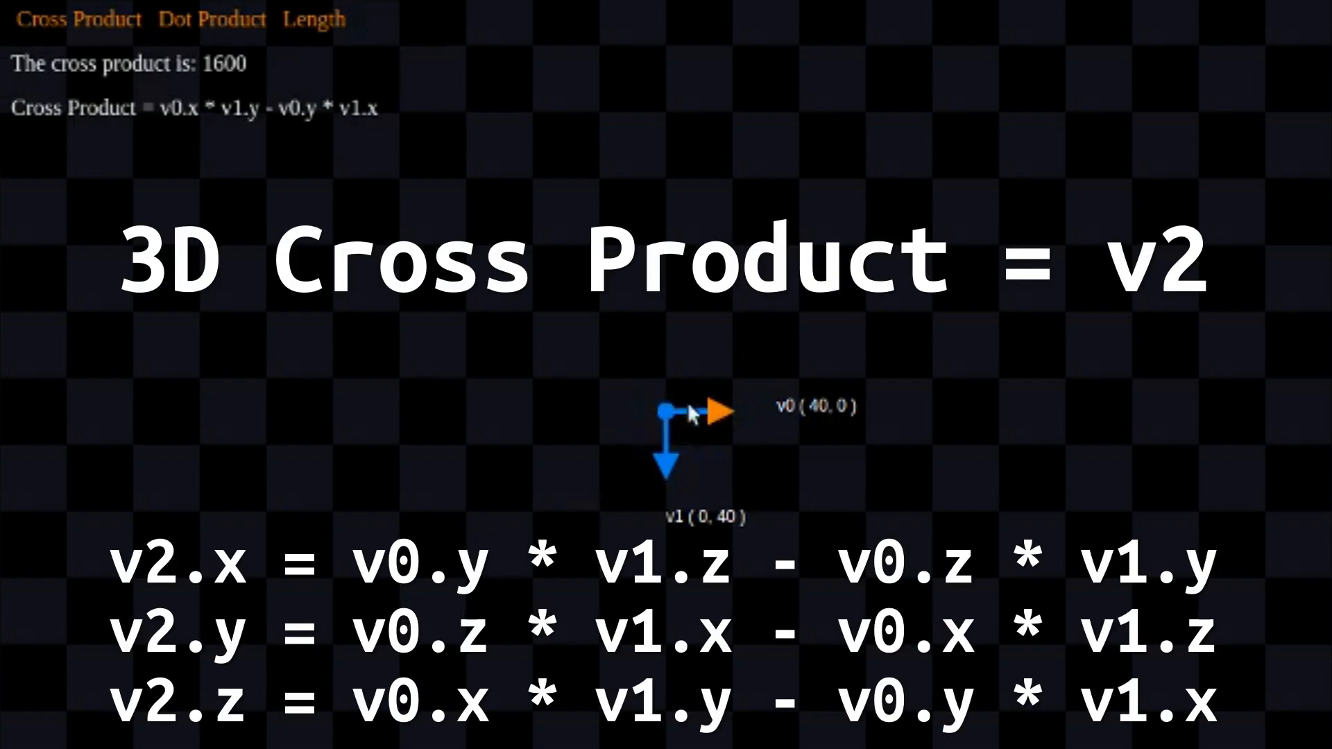
{"action": "mouse_move", "coordinate": [730, 408]}
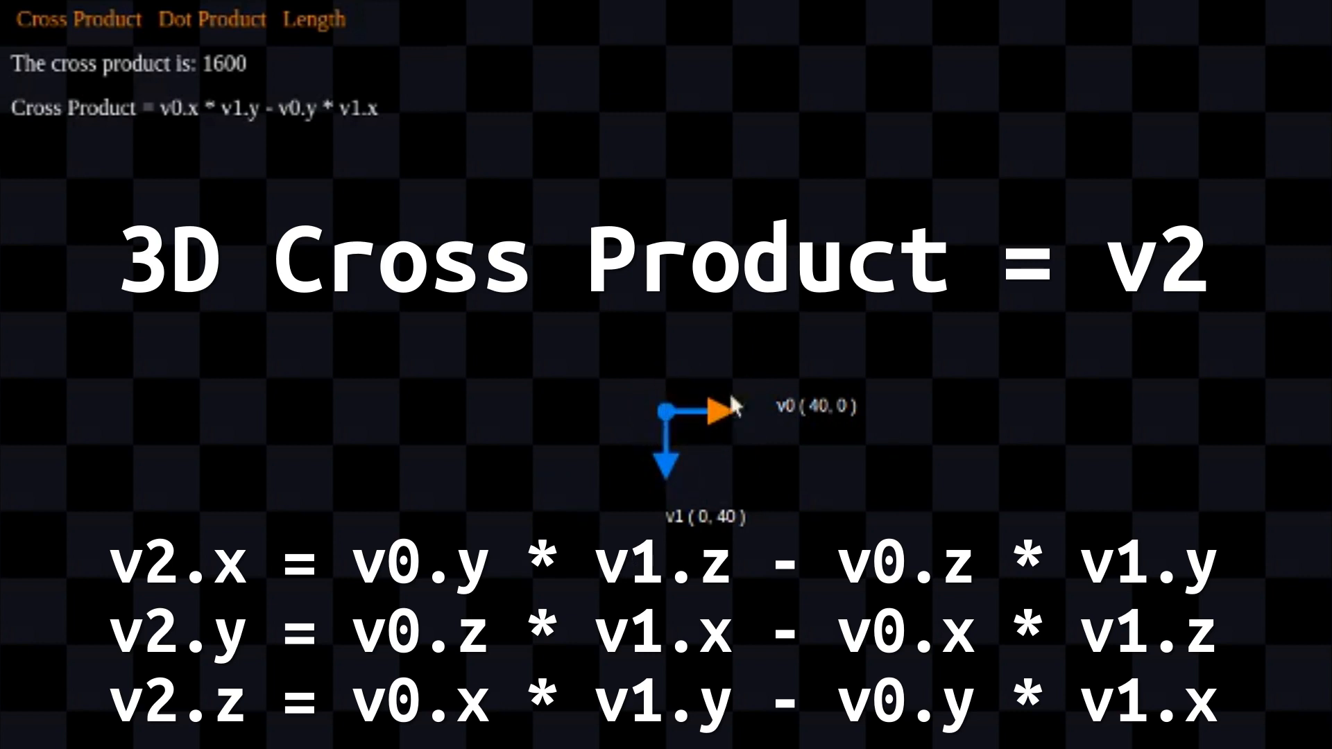
{"action": "mouse_move", "coordinate": [670, 527]}
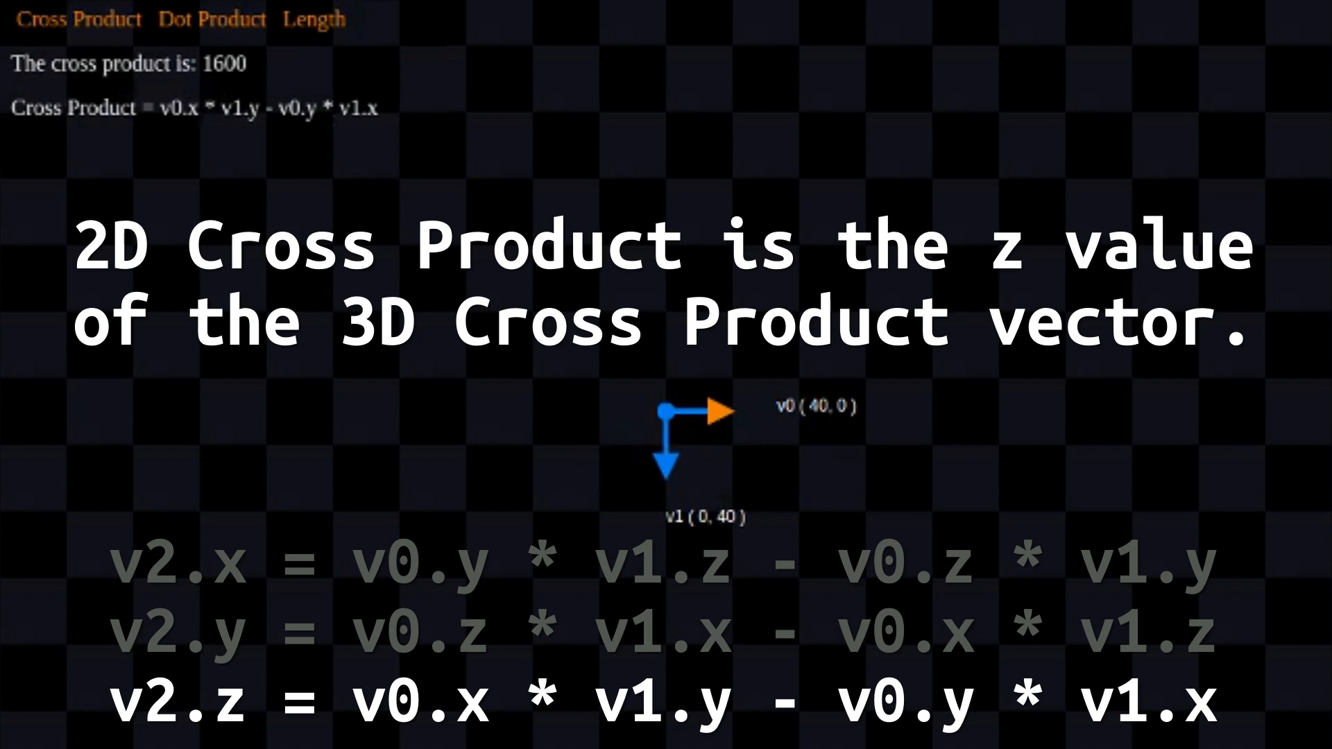
{"action": "mouse_move", "coordinate": [272, 148]}
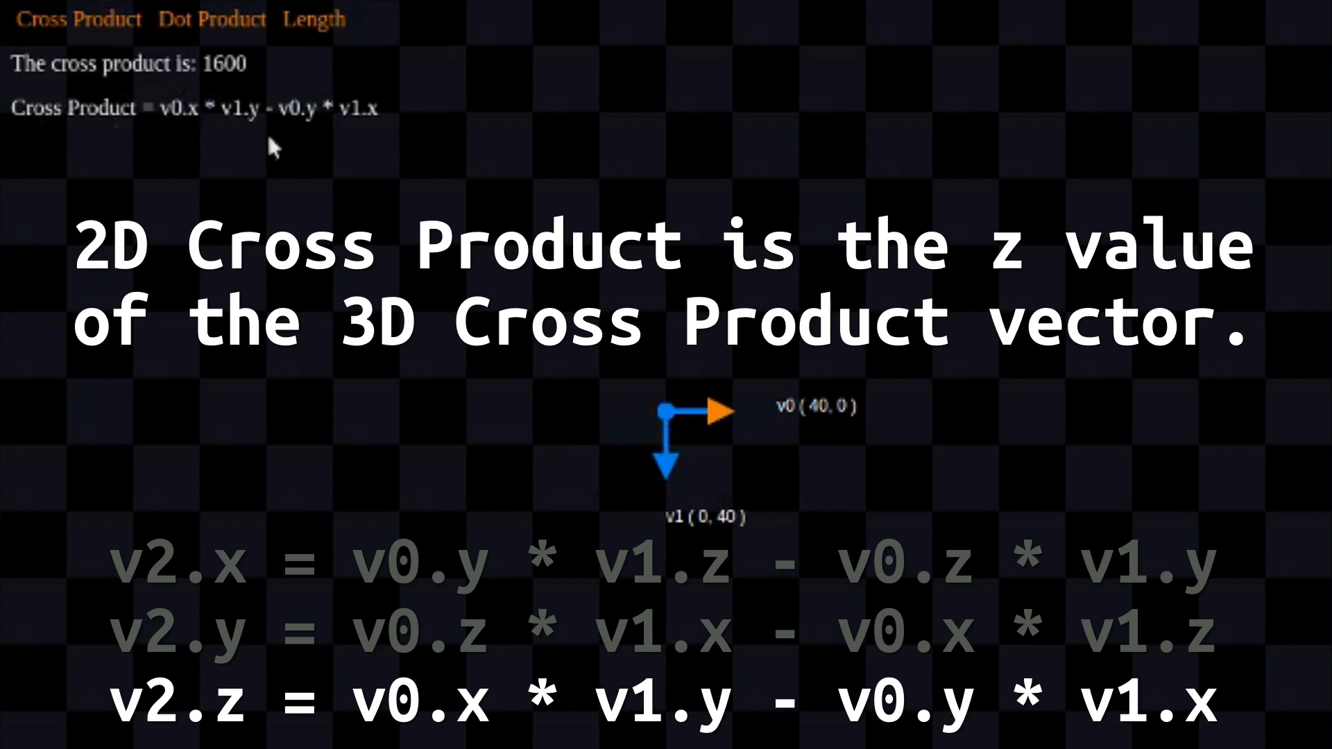
{"action": "mouse_move", "coordinate": [722, 418]}
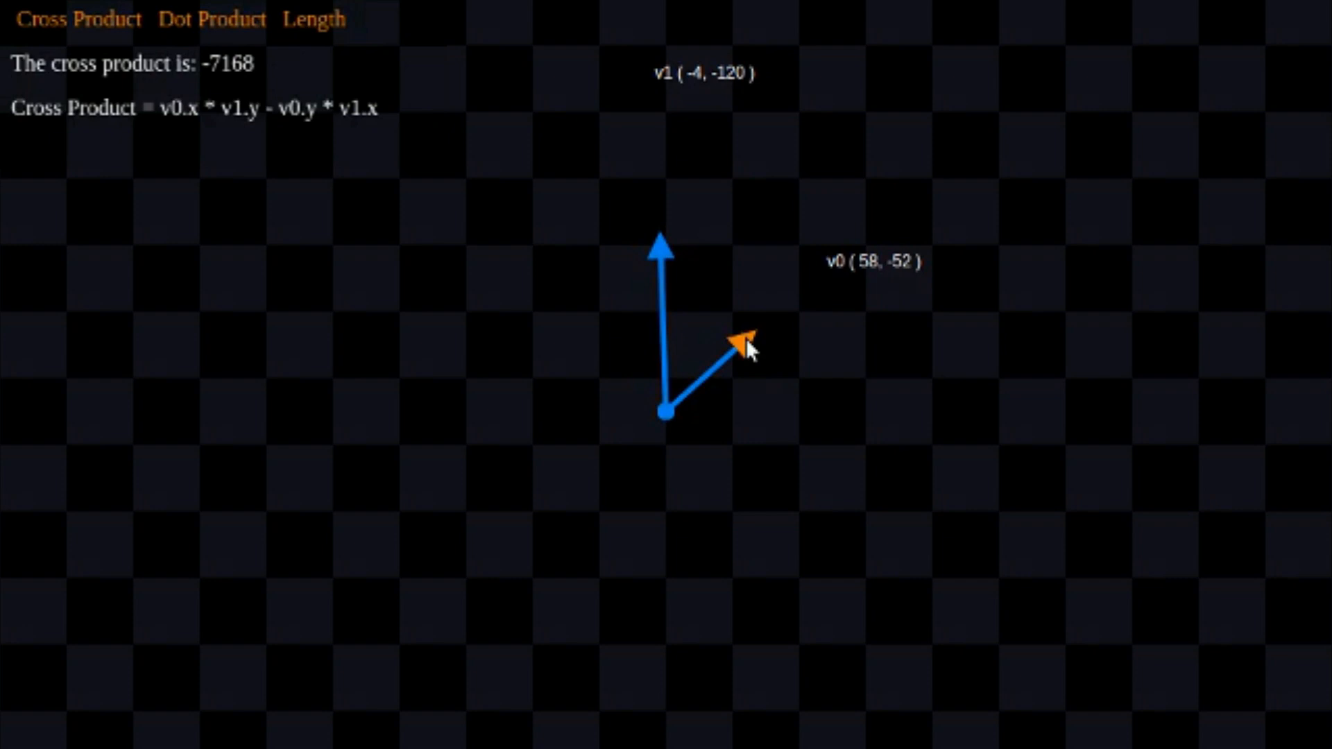
{"action": "mouse_move", "coordinate": [828, 272]}
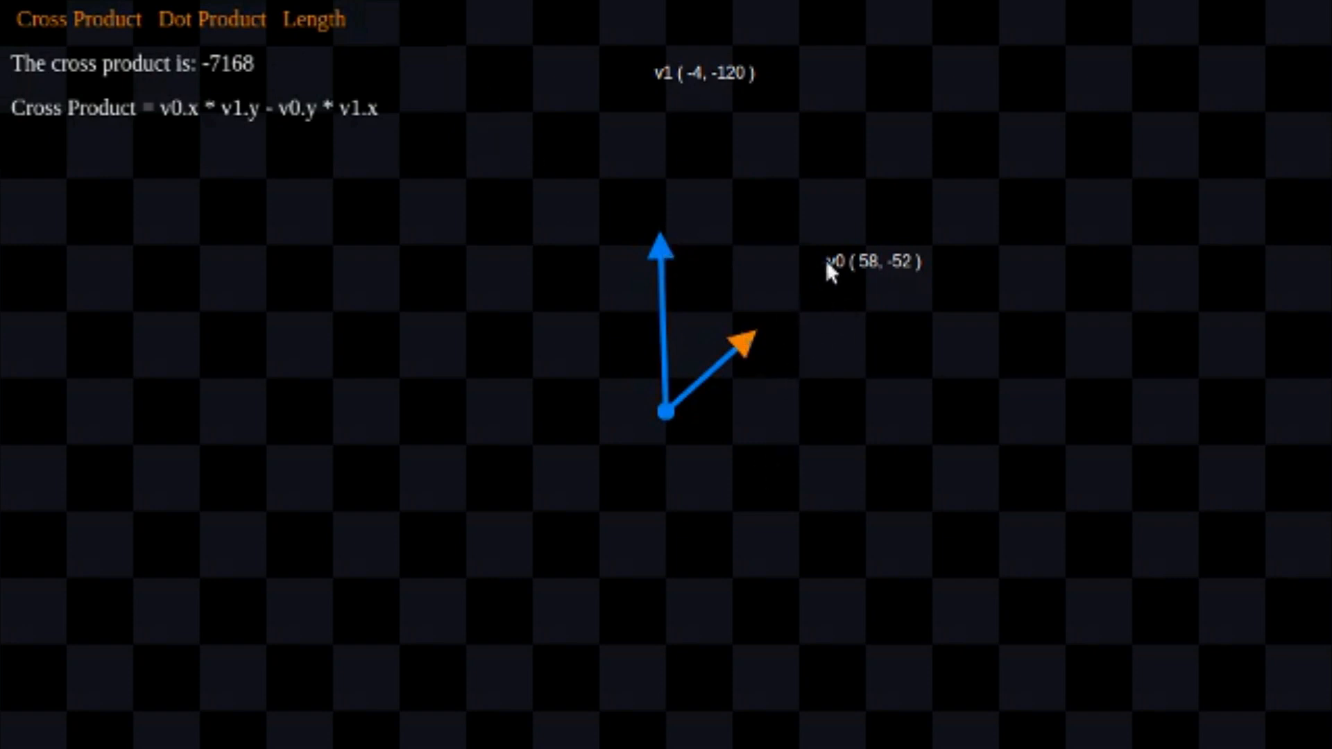
{"action": "mouse_move", "coordinate": [306, 148]}
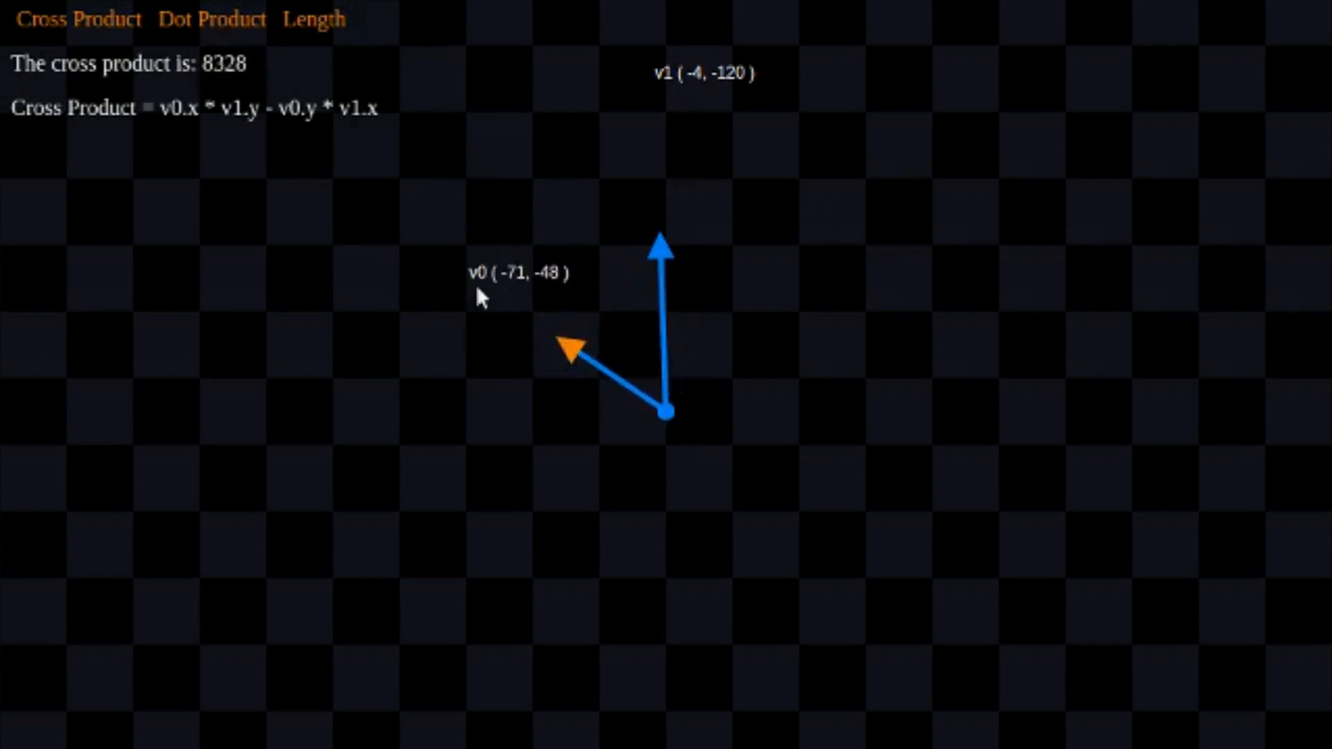
{"action": "mouse_move", "coordinate": [671, 128]}
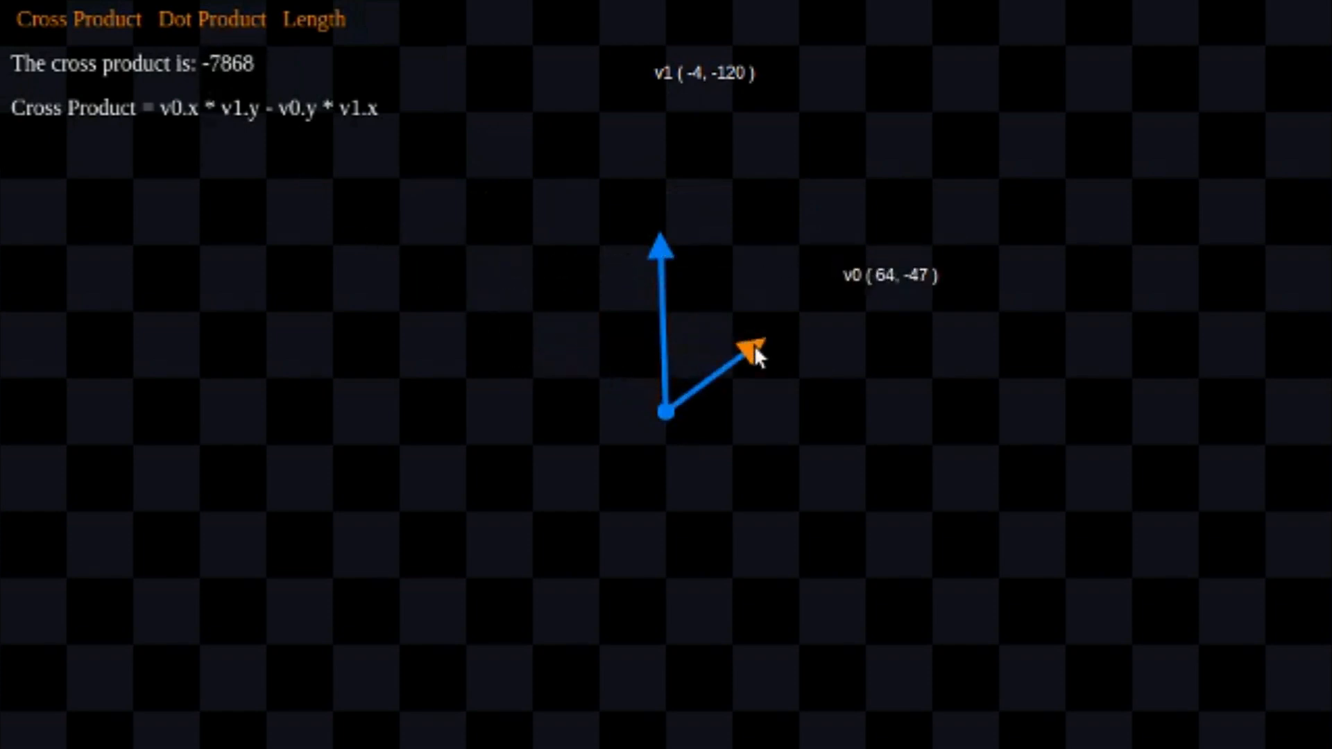
{"action": "mouse_move", "coordinate": [225, 76]}
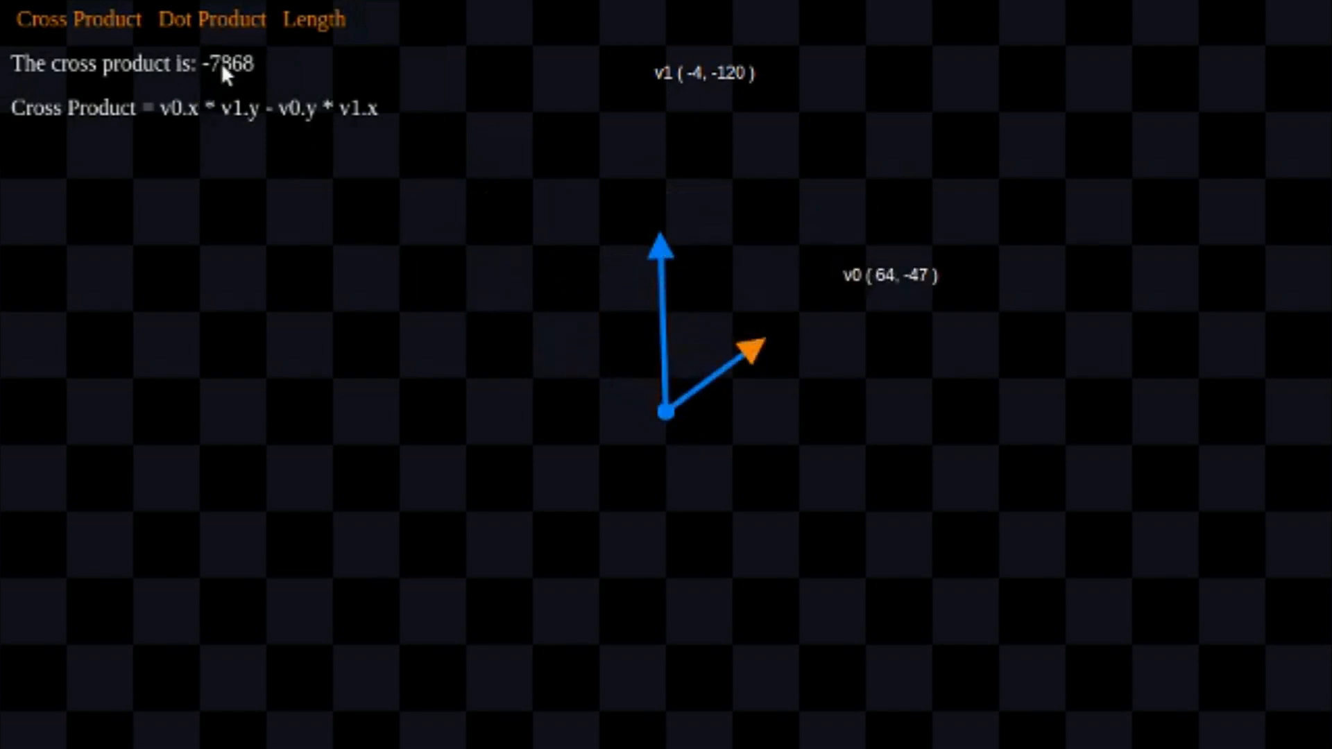
{"action": "mouse_move", "coordinate": [161, 129]}
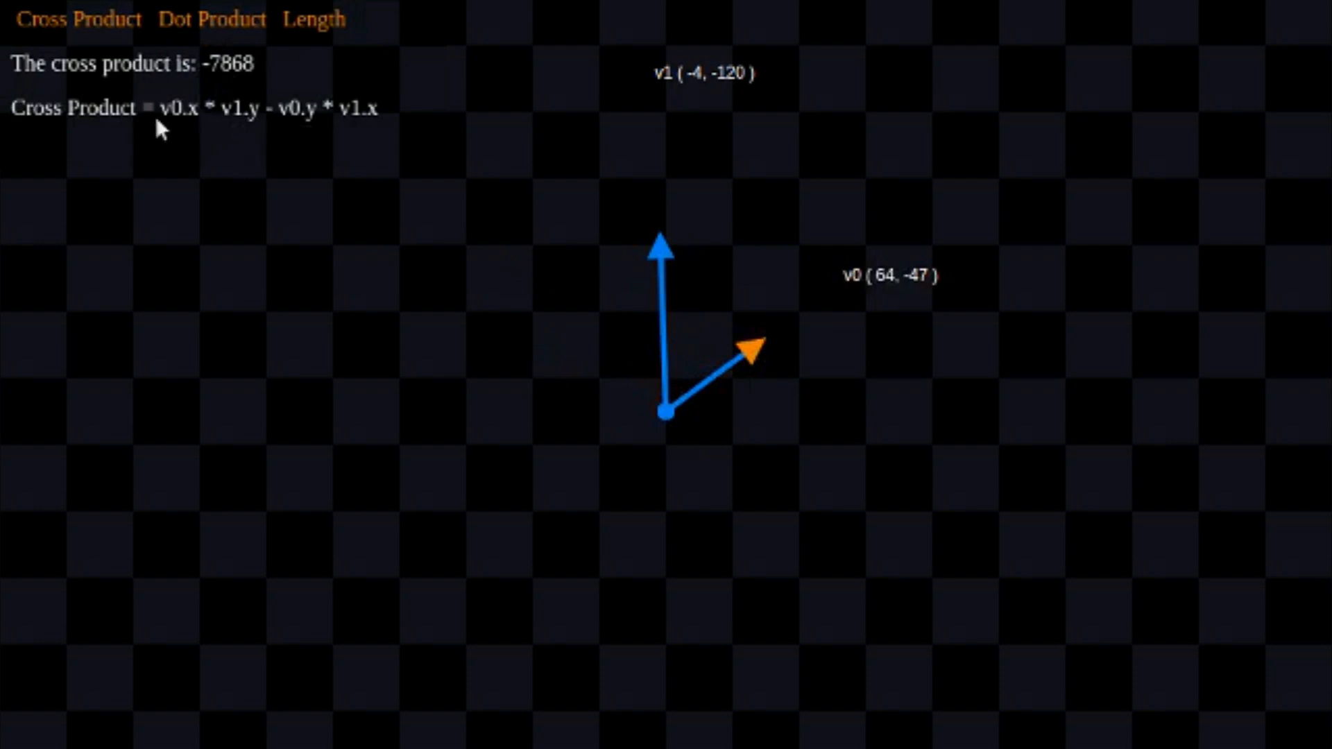
{"action": "mouse_move", "coordinate": [85, 322]}
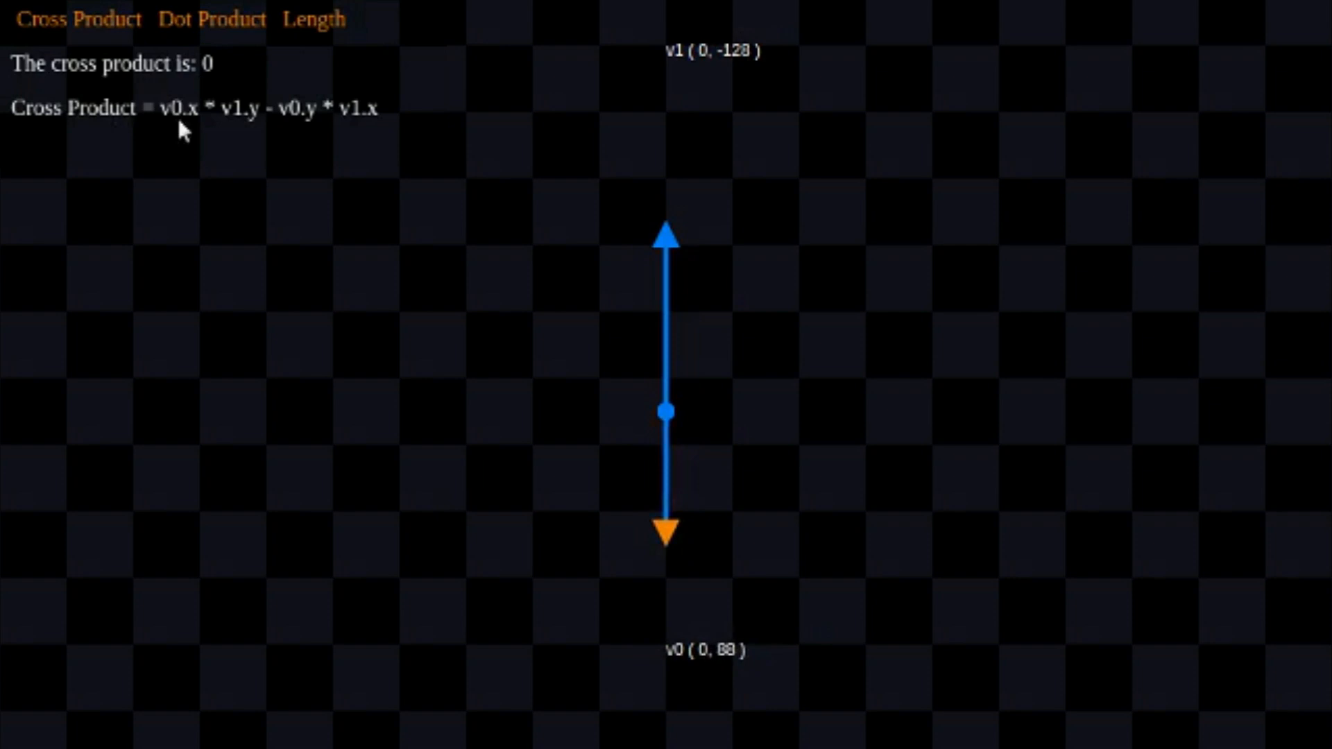
{"action": "mouse_move", "coordinate": [552, 657]}
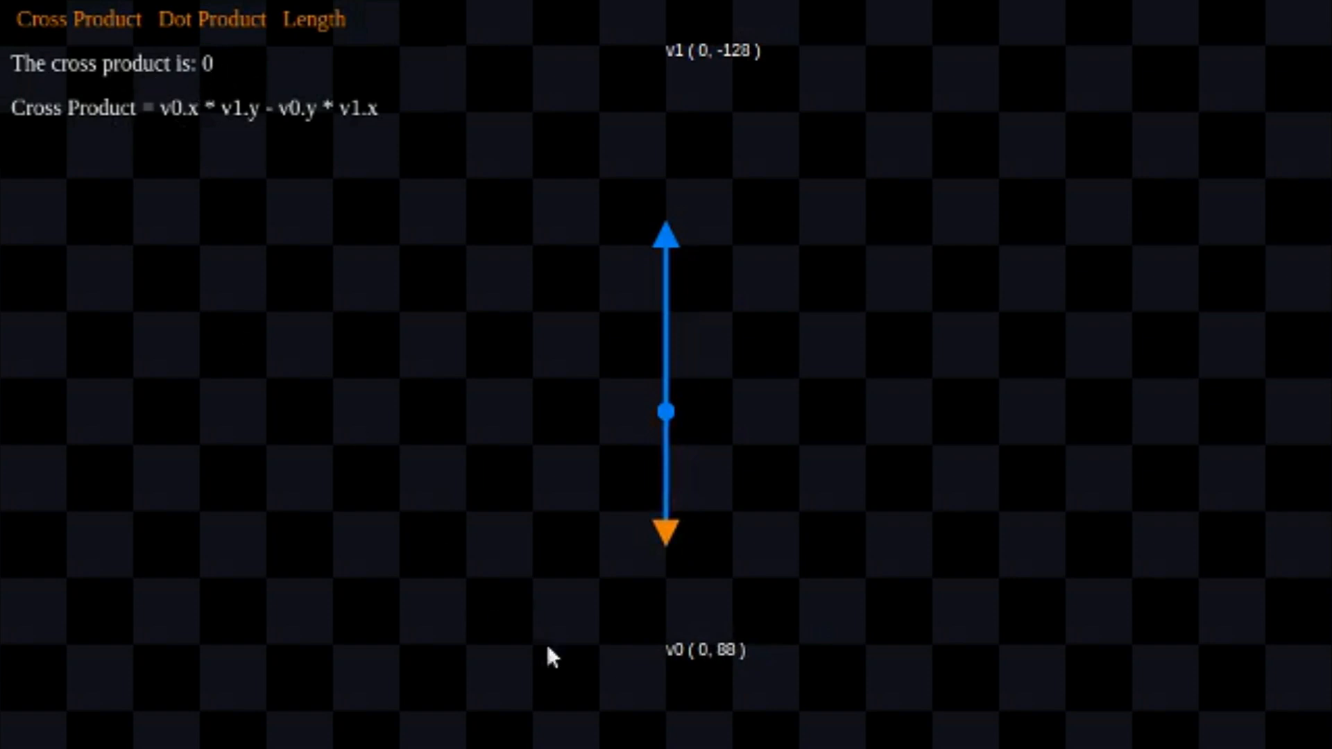
{"action": "mouse_move", "coordinate": [667, 323]}
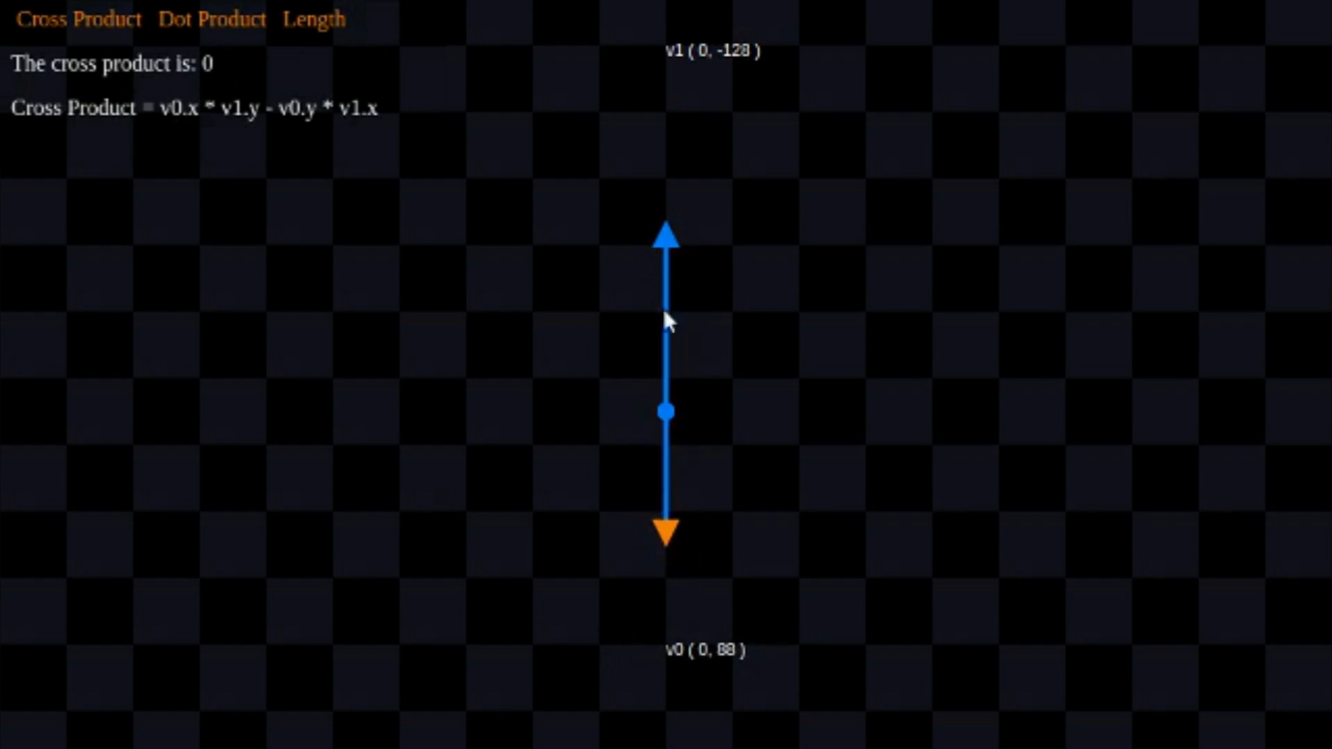
{"action": "mouse_move", "coordinate": [567, 185]}
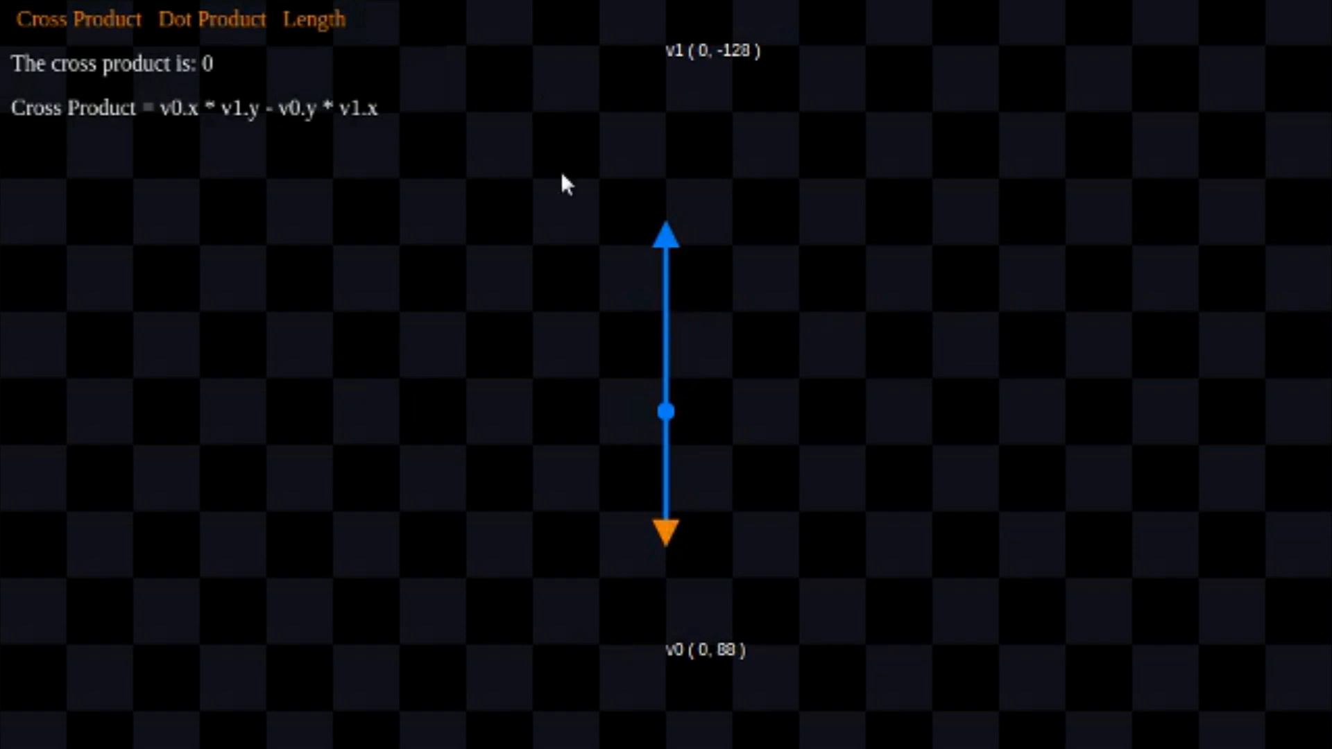
{"action": "mouse_move", "coordinate": [216, 75]}
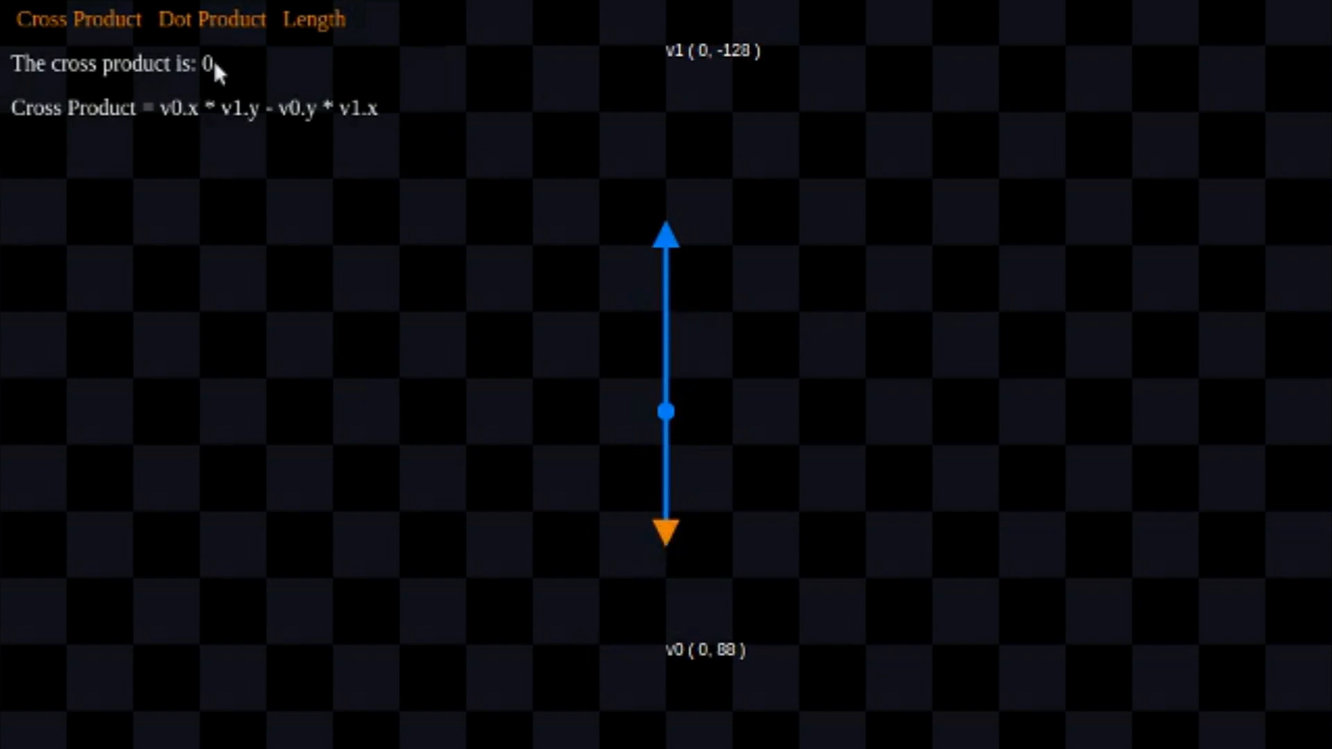
{"action": "mouse_move", "coordinate": [228, 80]}
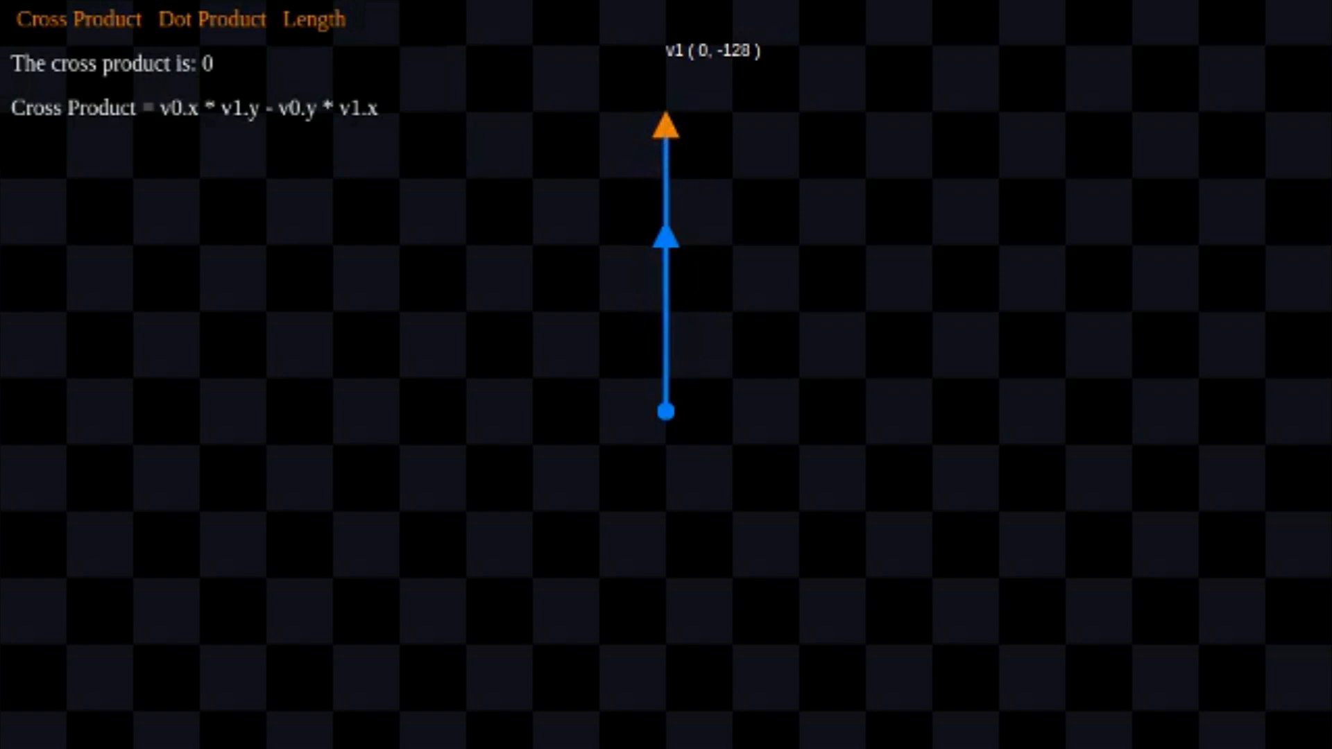
{"action": "mouse_move", "coordinate": [684, 708]}
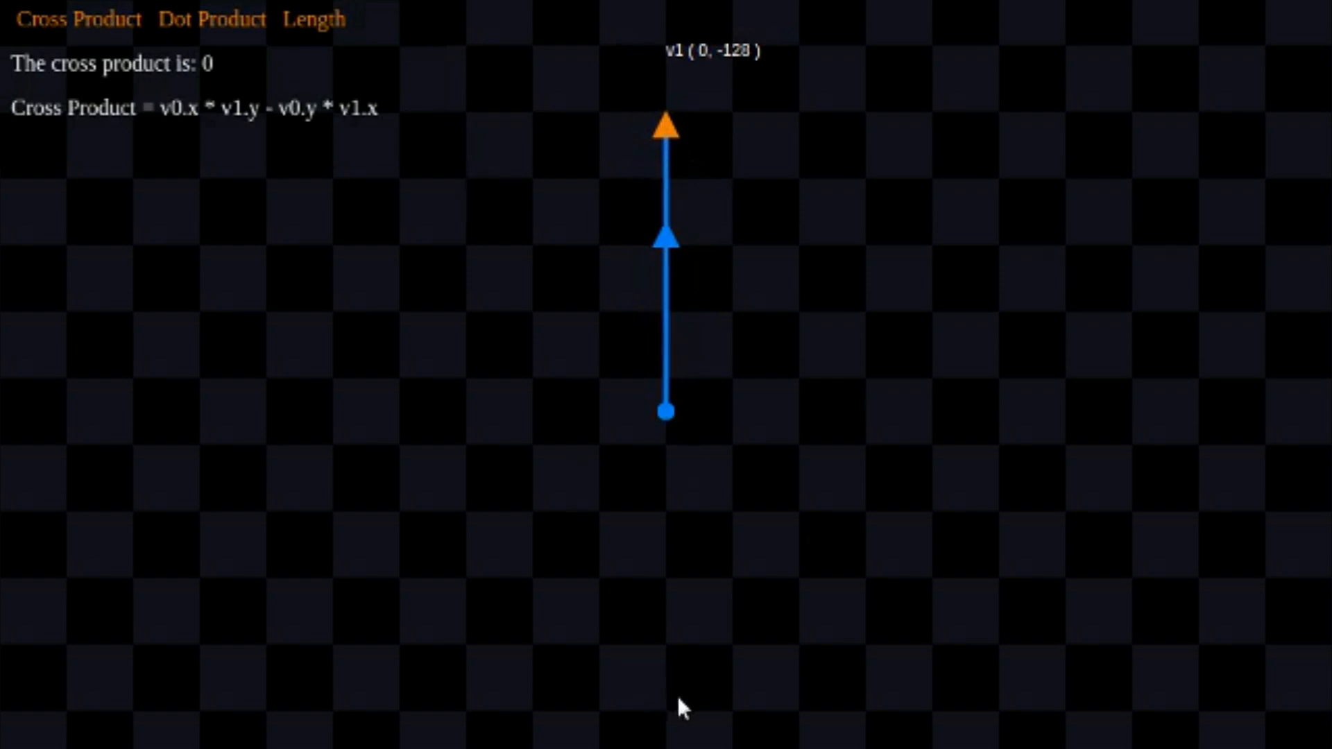
{"action": "mouse_move", "coordinate": [671, 43]}
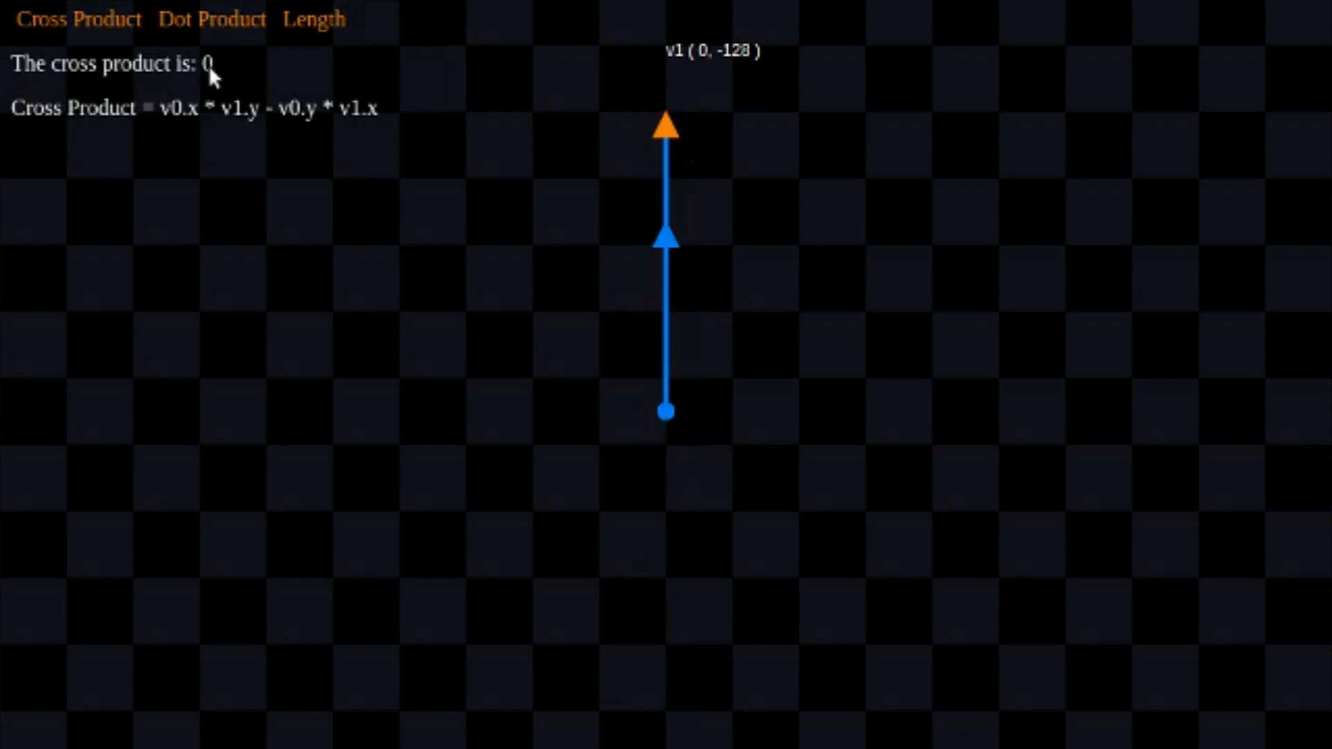
{"action": "mouse_move", "coordinate": [658, 219]}
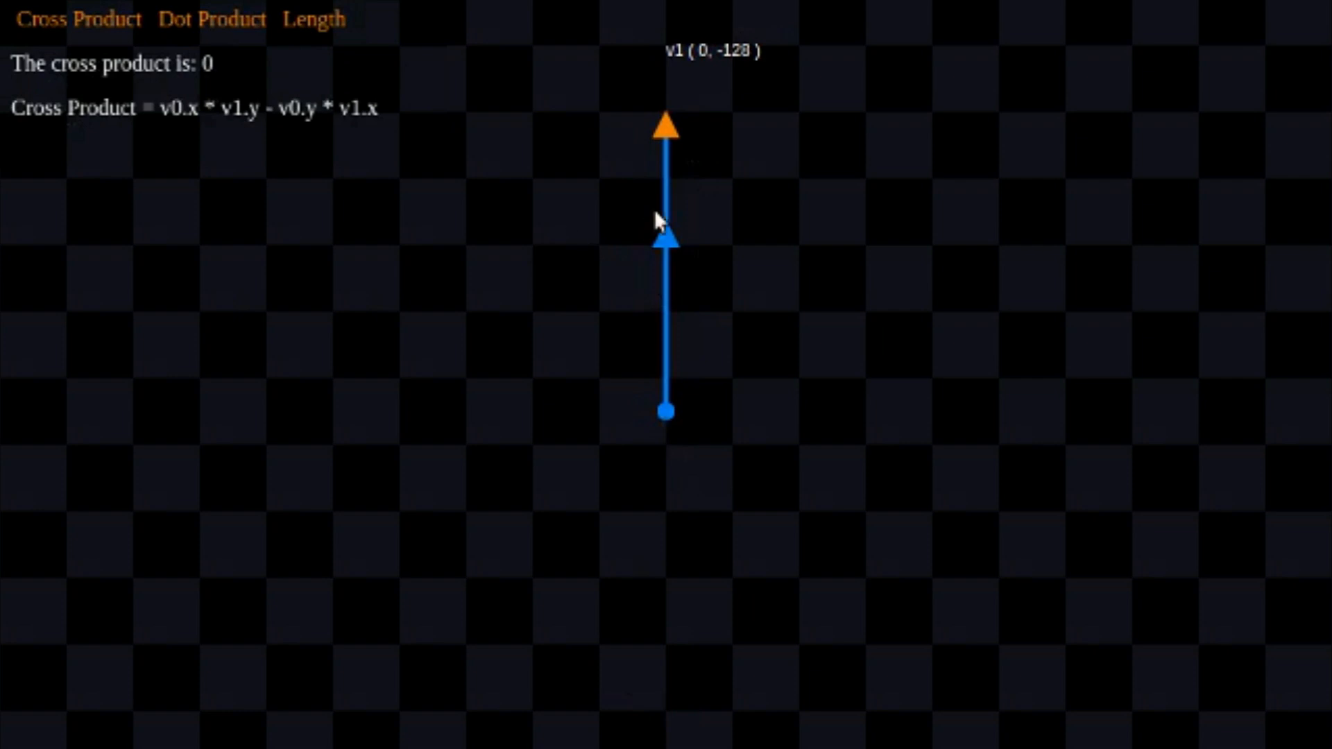
{"action": "mouse_move", "coordinate": [671, 129]}
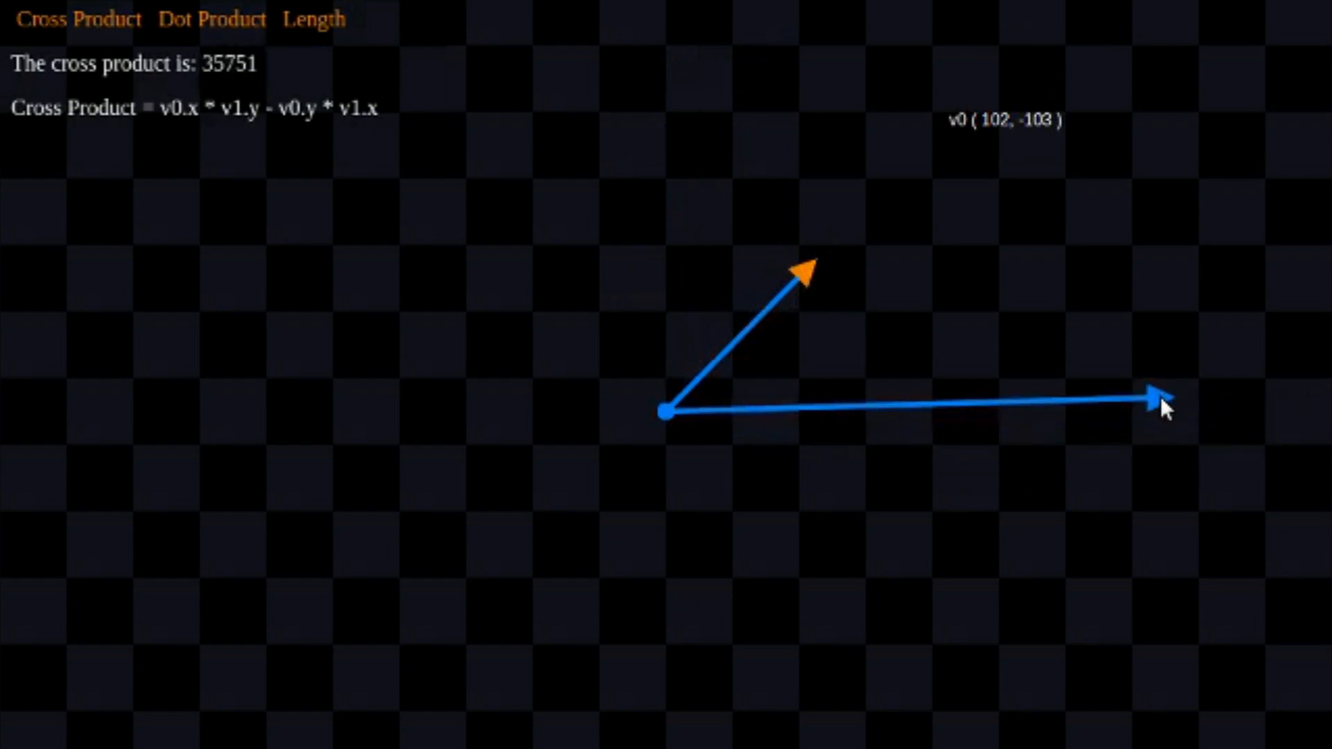
{"action": "mouse_move", "coordinate": [805, 291]}
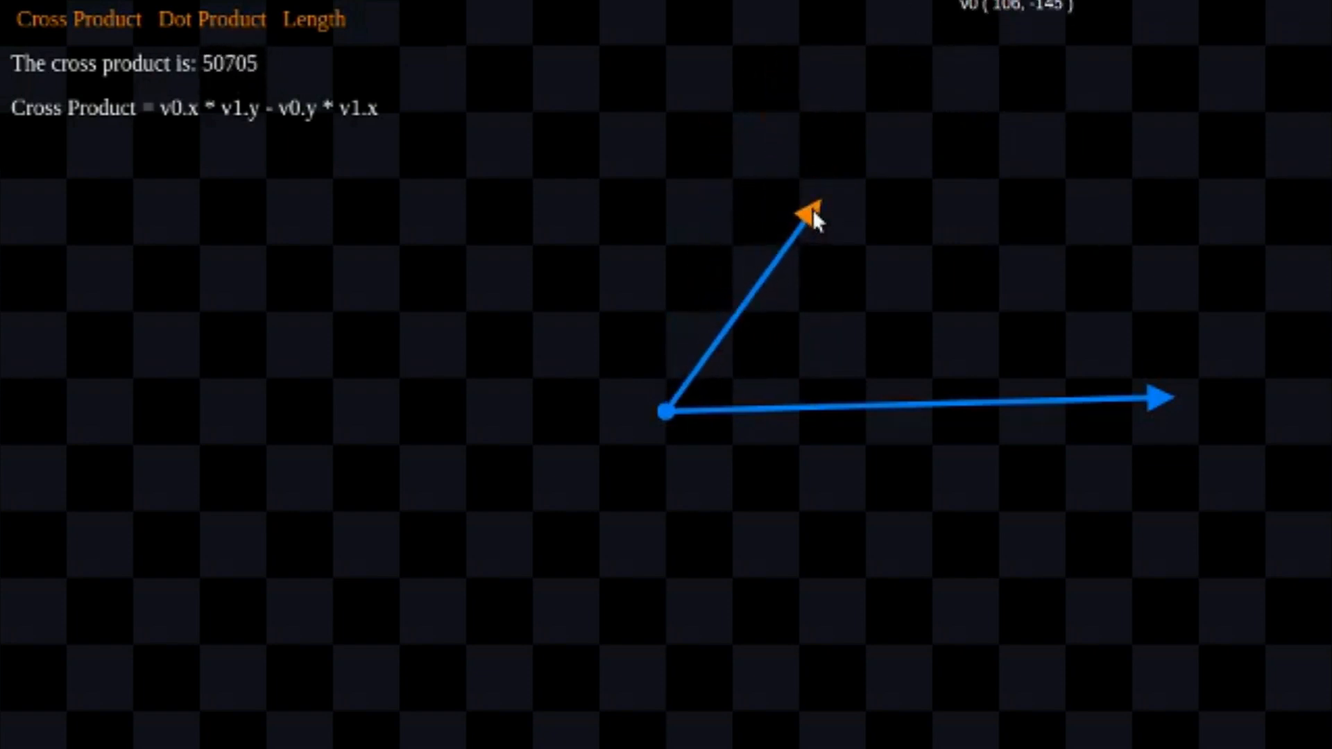
{"action": "mouse_move", "coordinate": [822, 230]}
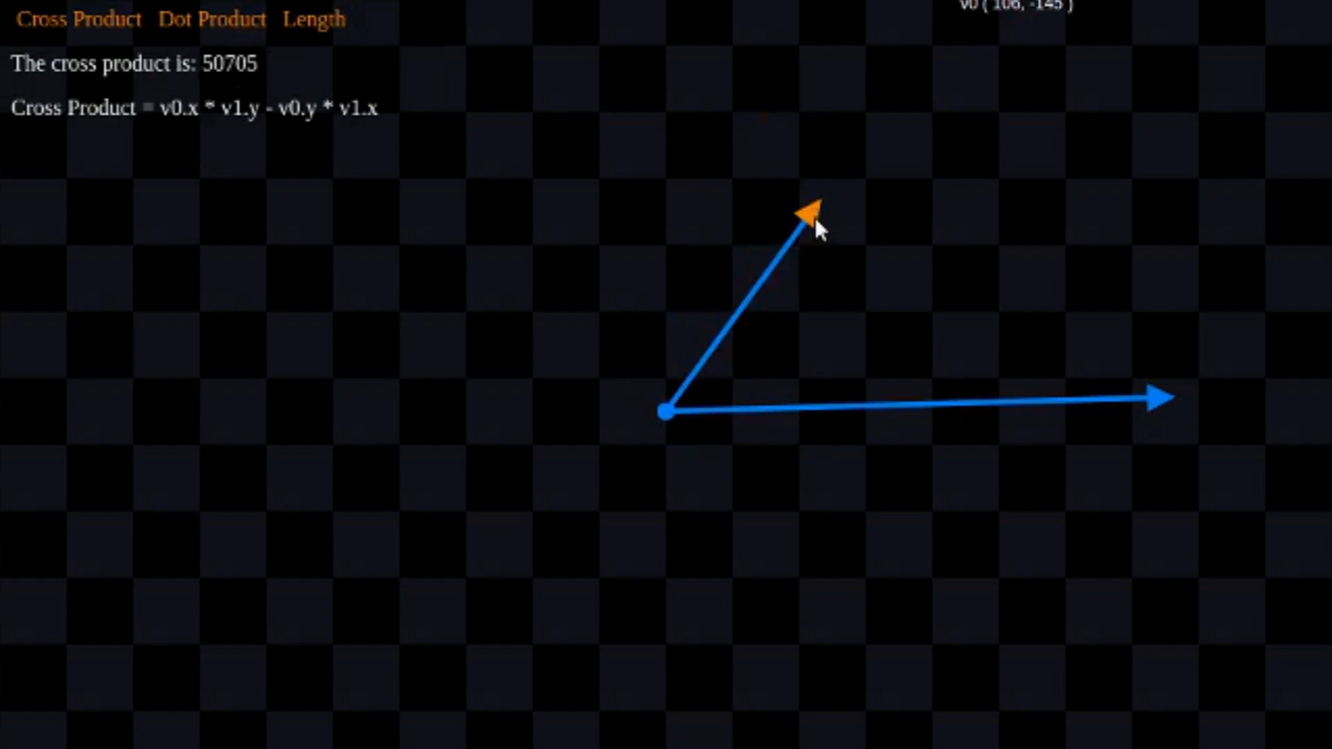
{"action": "mouse_move", "coordinate": [855, 115]}
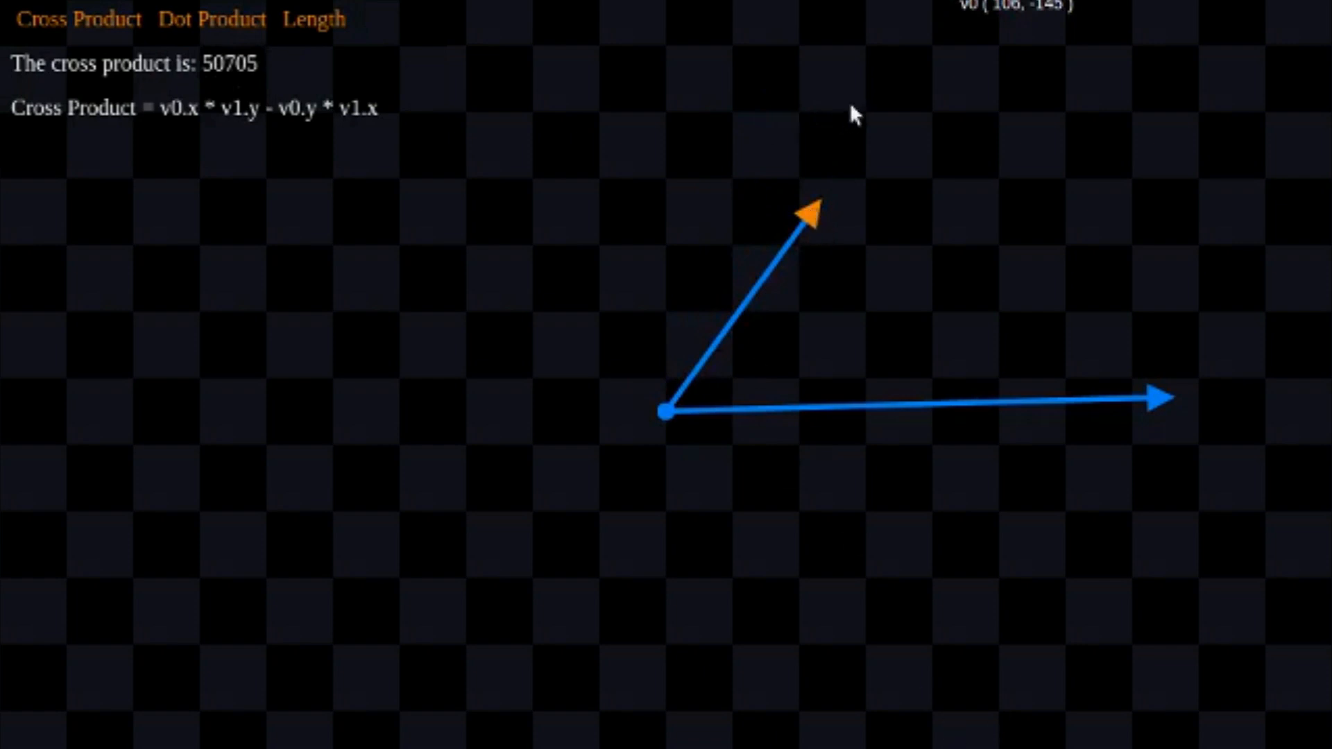
{"action": "mouse_move", "coordinate": [289, 106]}
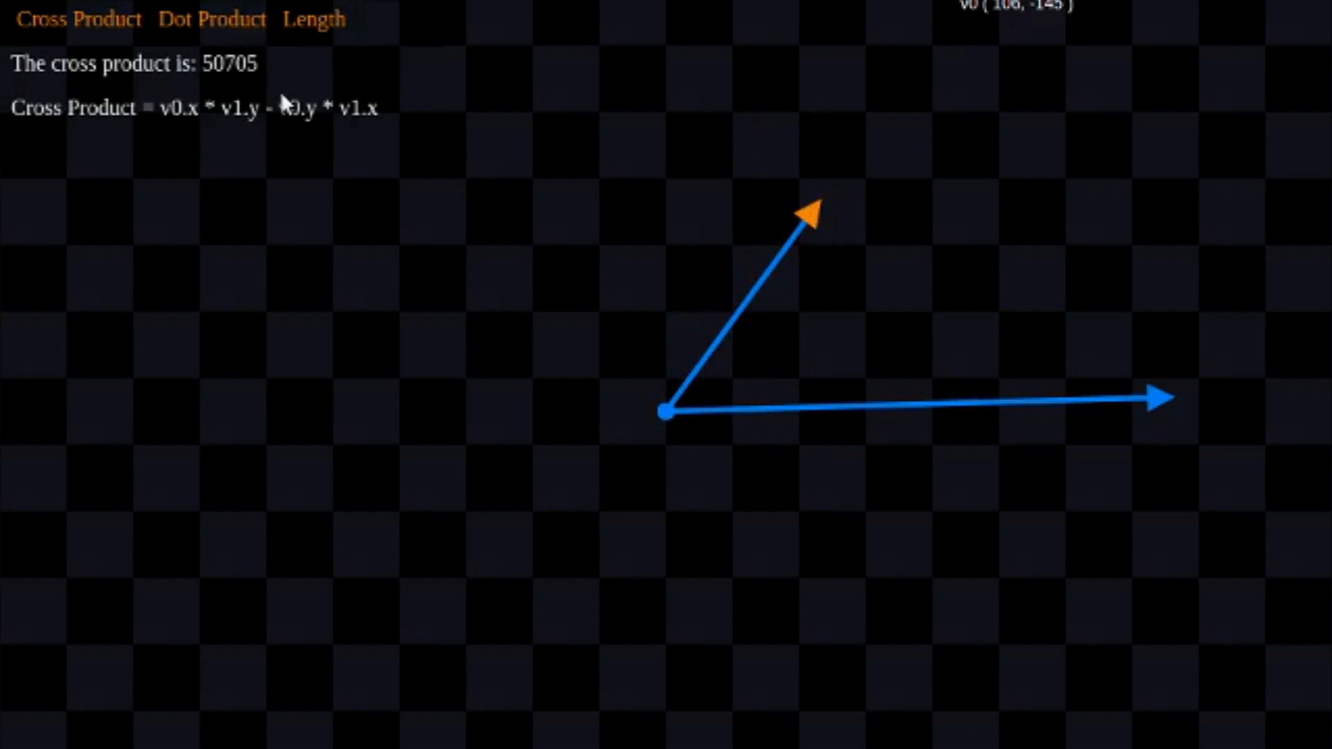
{"action": "mouse_move", "coordinate": [836, 230]}
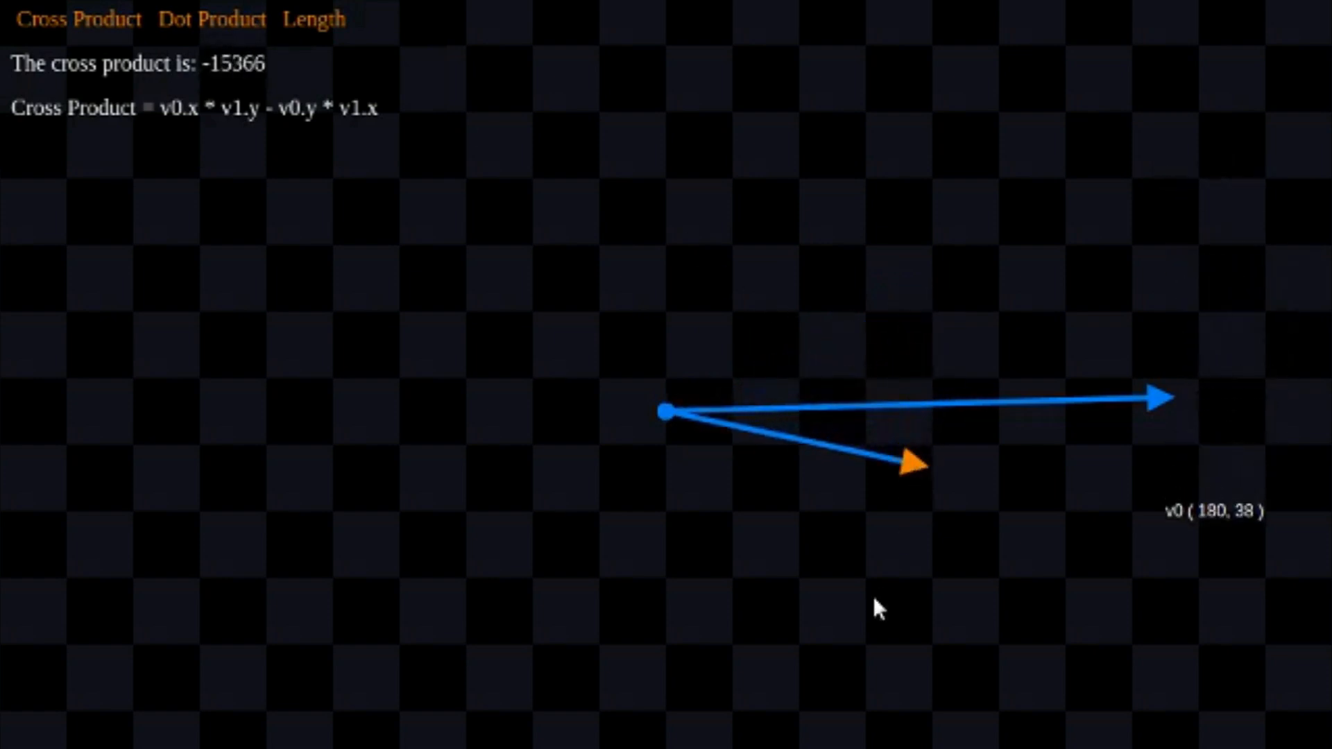
{"action": "mouse_move", "coordinate": [919, 496]}
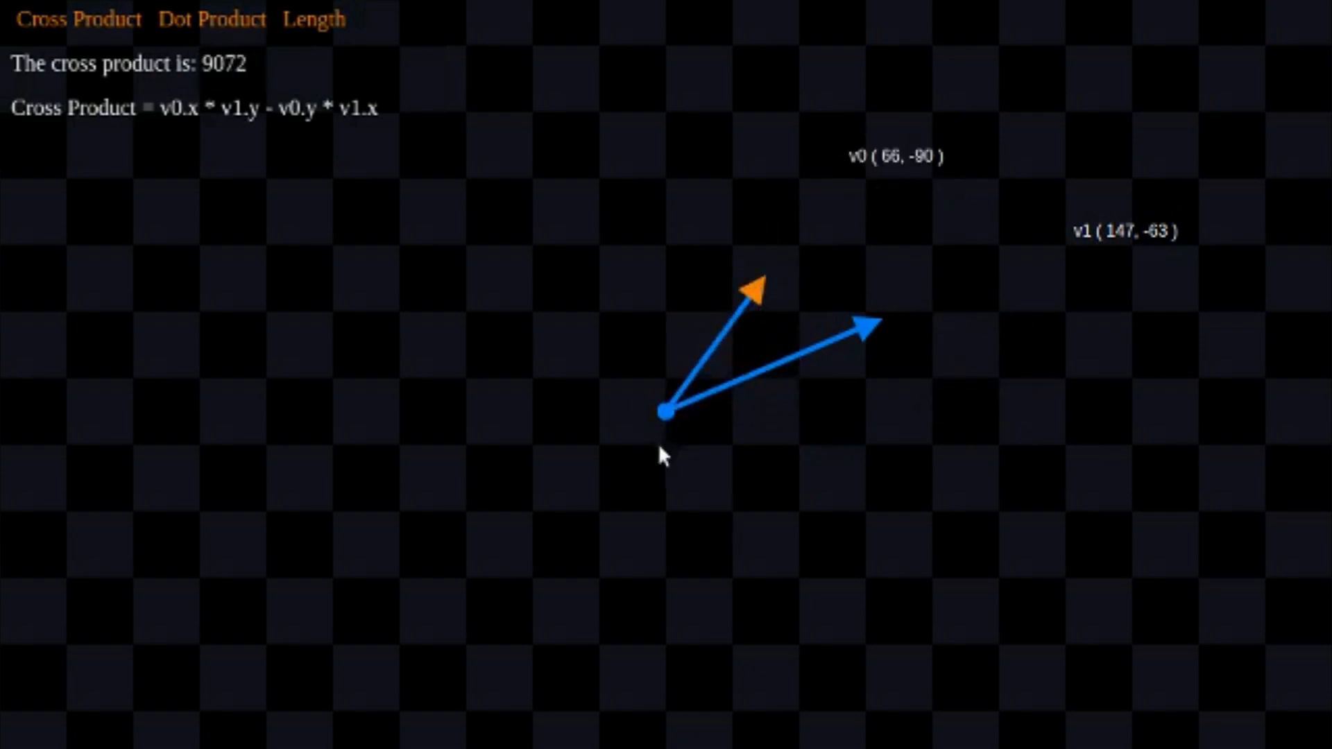
{"action": "mouse_move", "coordinate": [806, 379]}
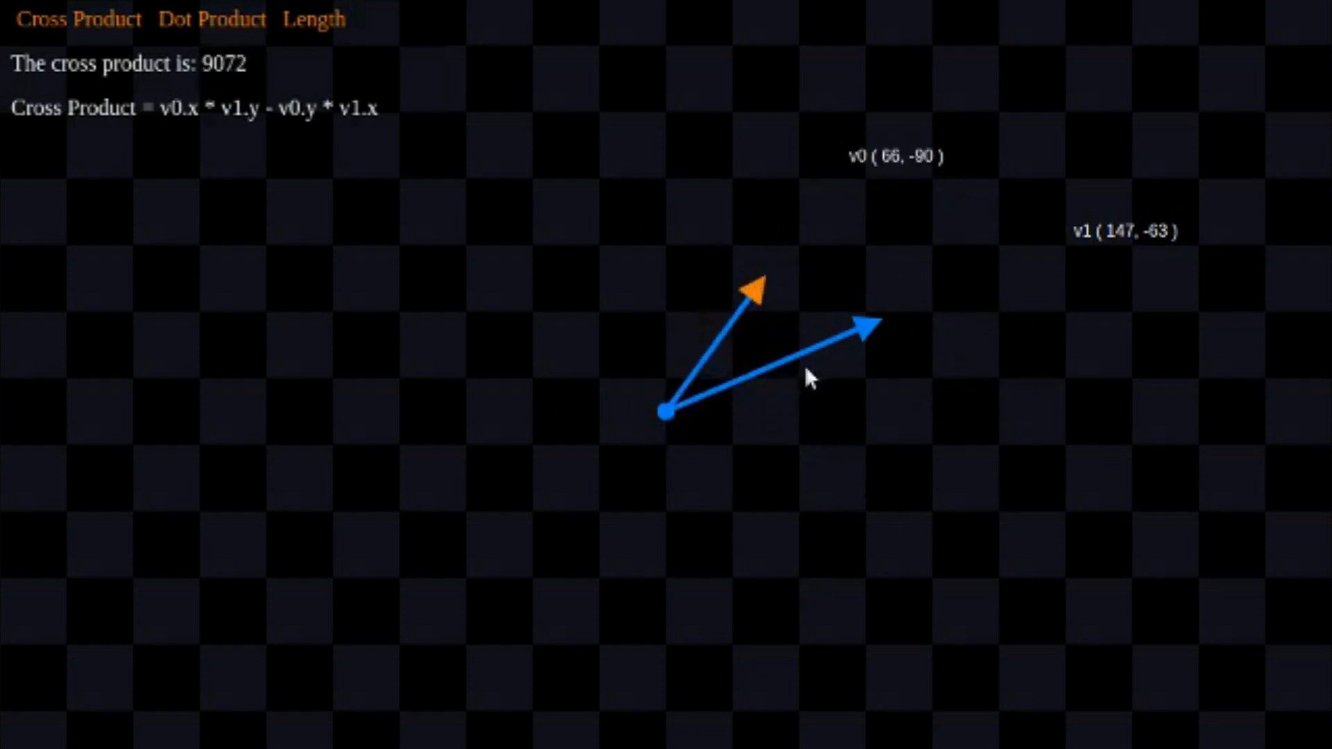
{"action": "mouse_move", "coordinate": [722, 327]}
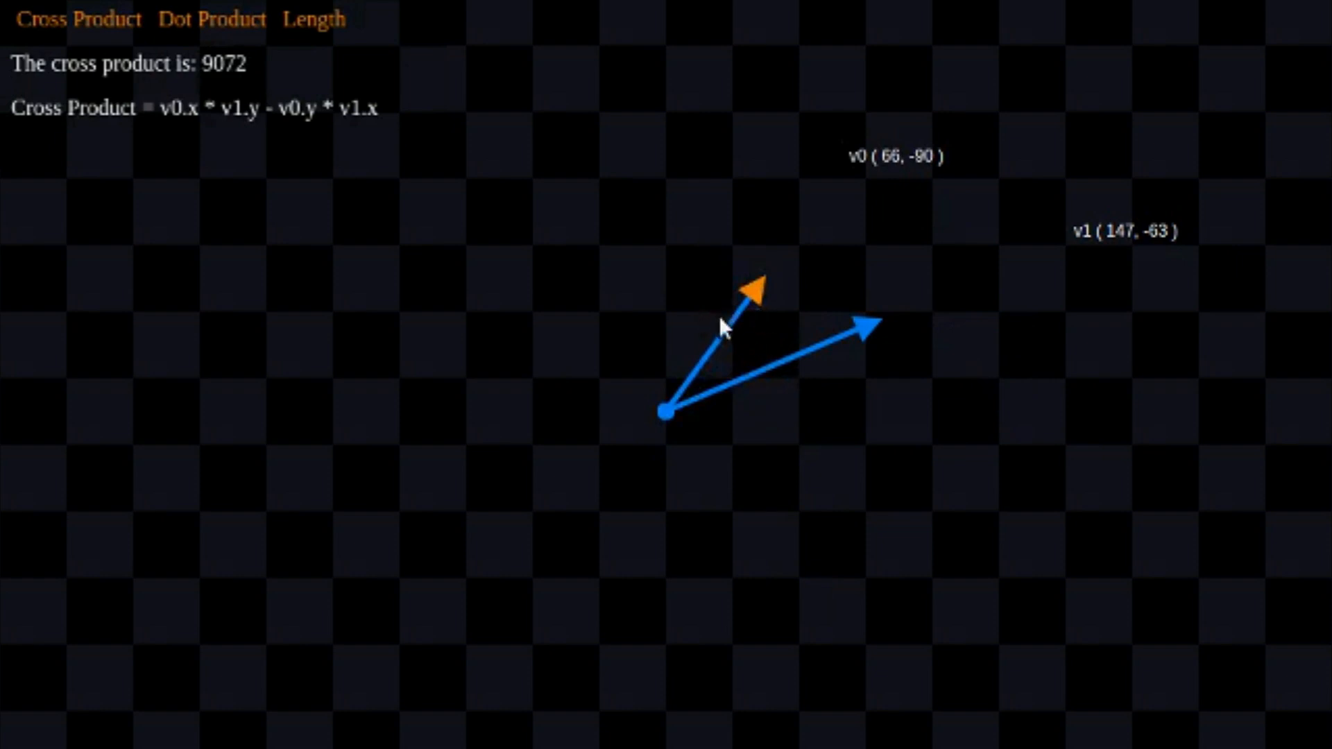
{"action": "mouse_move", "coordinate": [667, 416]}
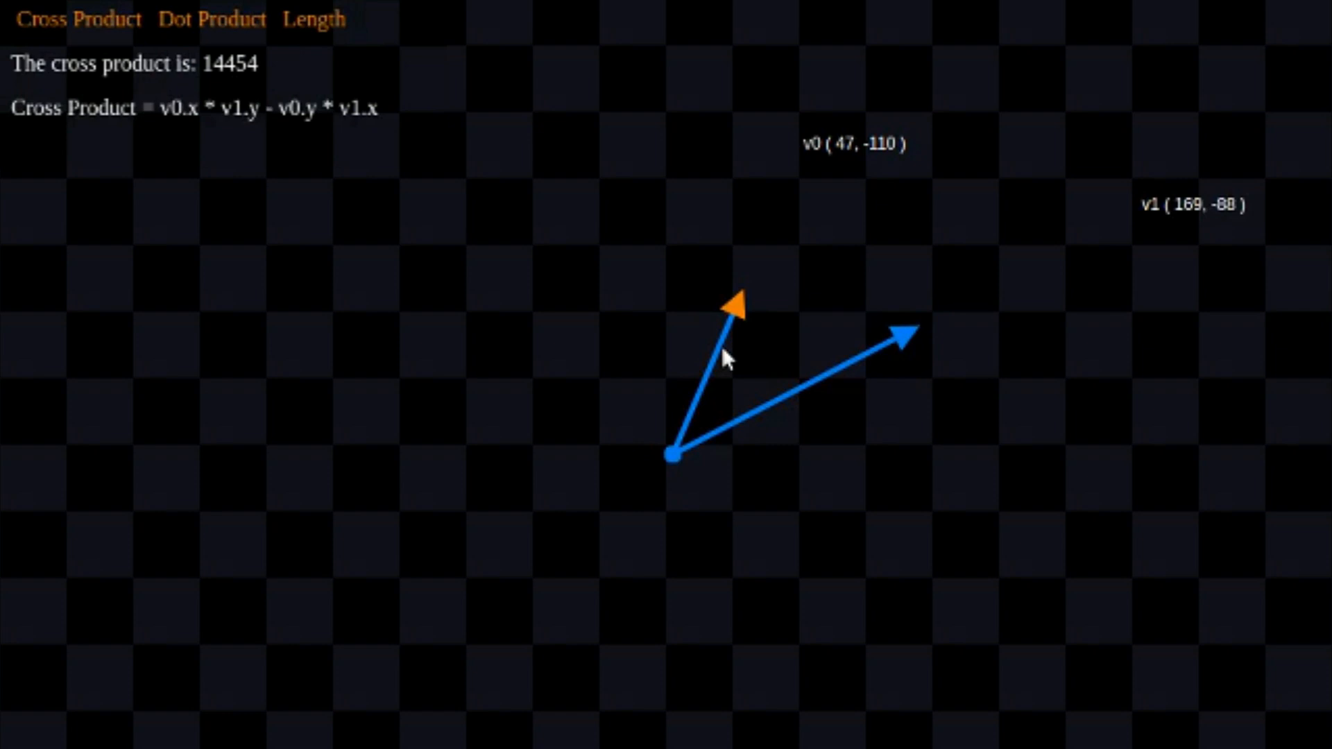
{"action": "mouse_move", "coordinate": [750, 285]}
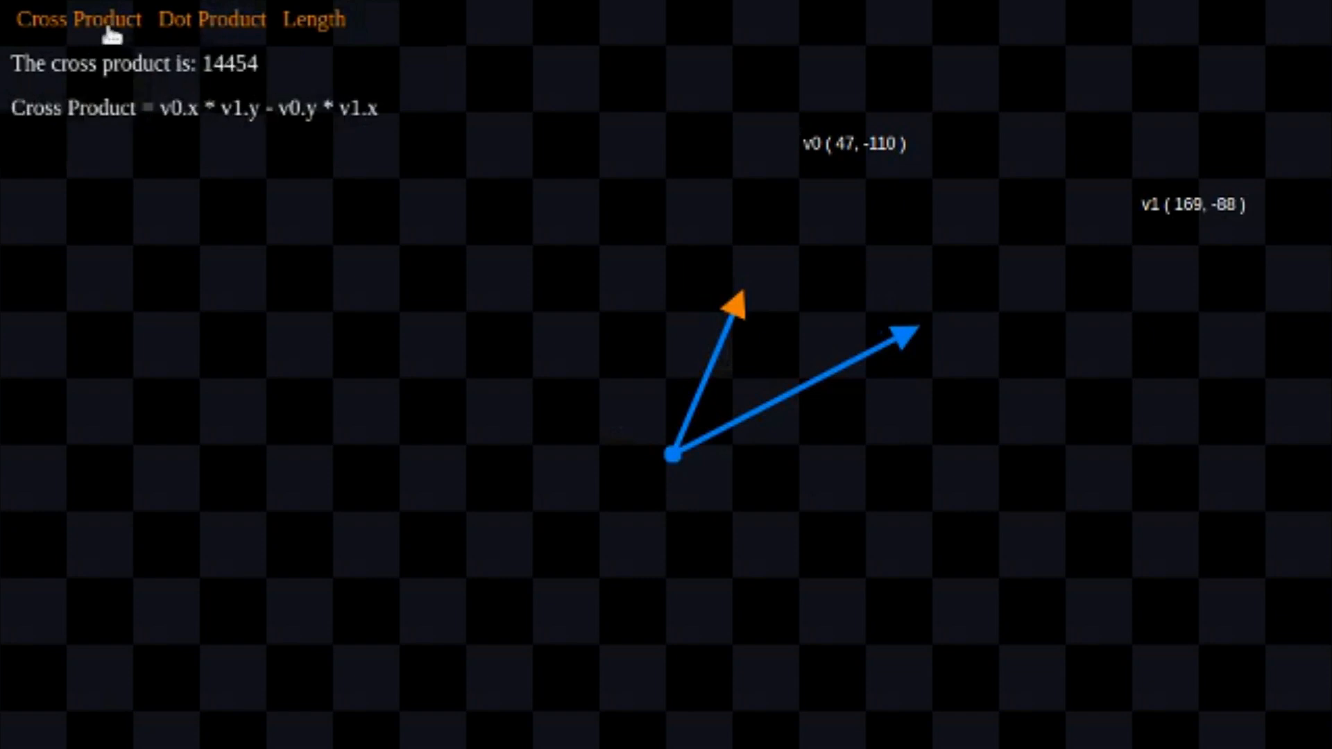
{"action": "mouse_move", "coordinate": [394, 11]}
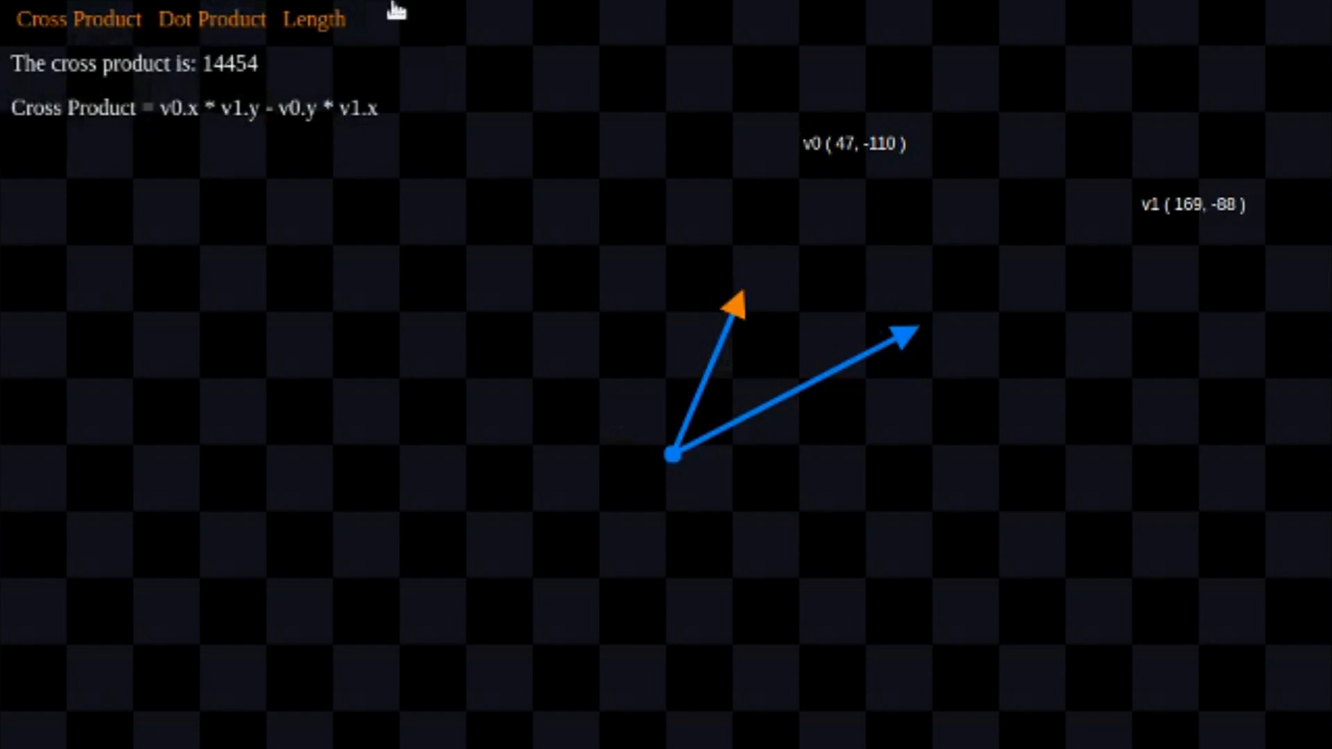